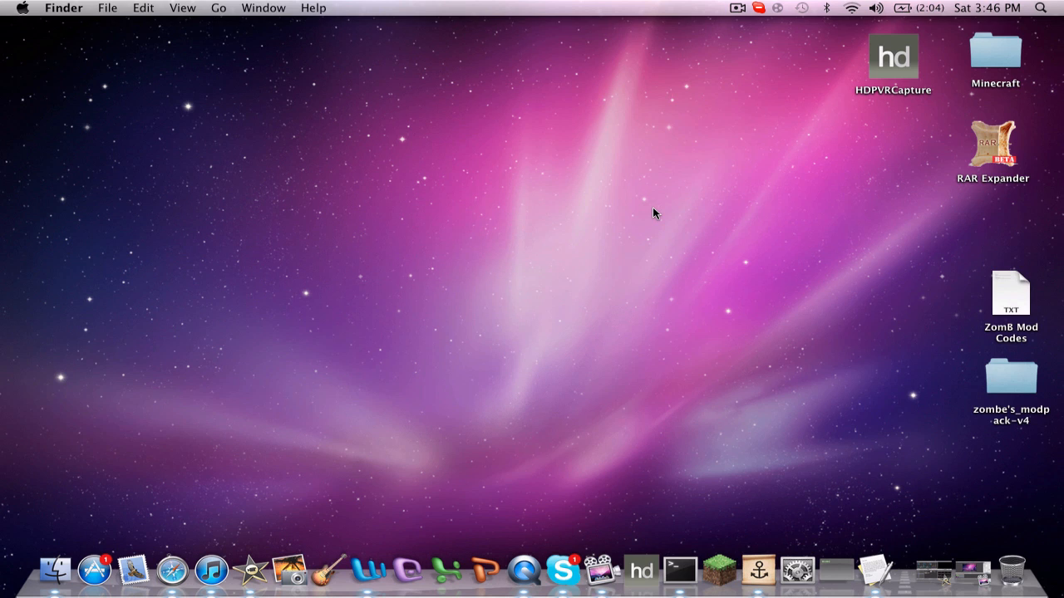
# Launch Safari from its Dock icon.
pyautogui.click(173, 571)
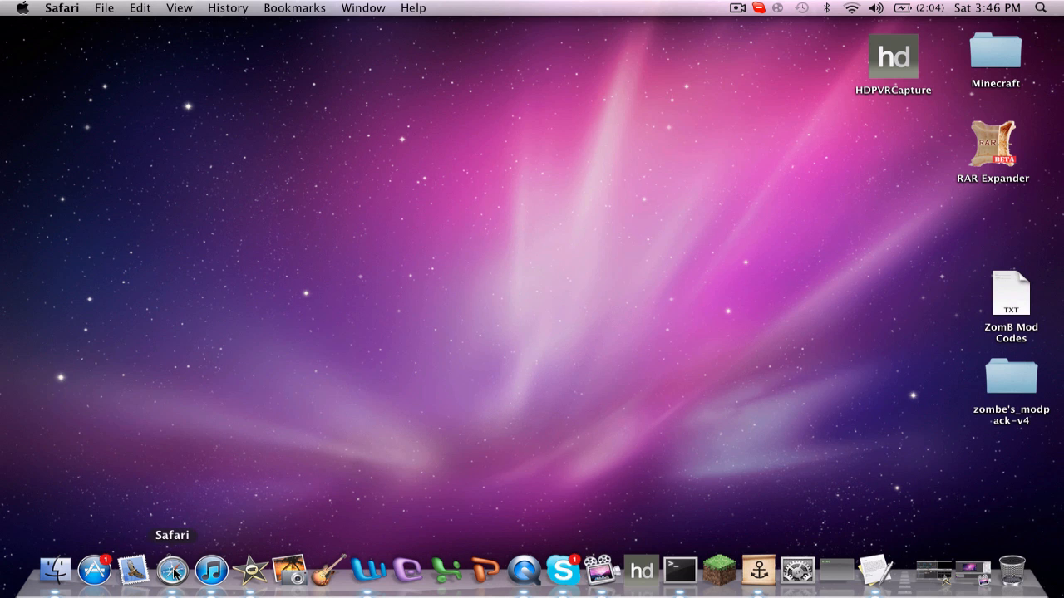
pyautogui.click(173, 571)
pyautogui.write('b')
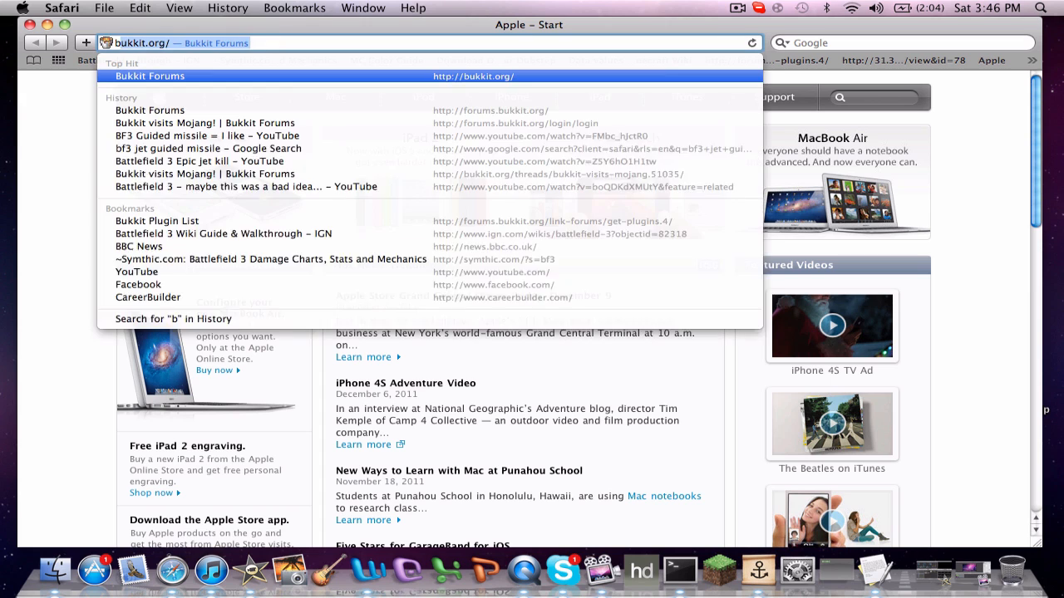
# Visit bukkit.org and view the recommended build's craftbukkit-1.0.1-R1.jar download.
pyautogui.click(150, 76)
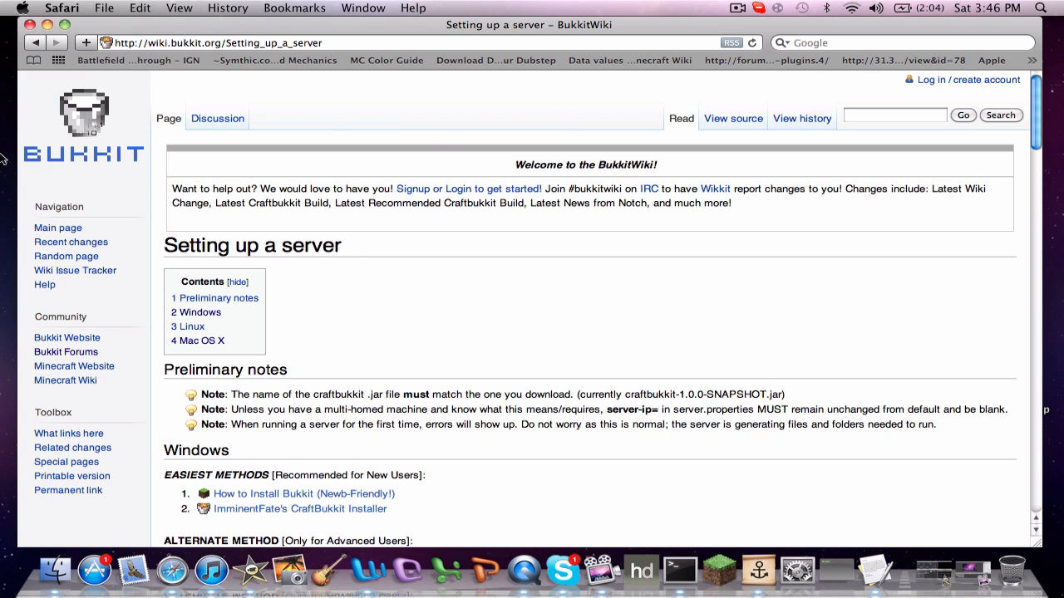
pyautogui.moveTo(256, 319)
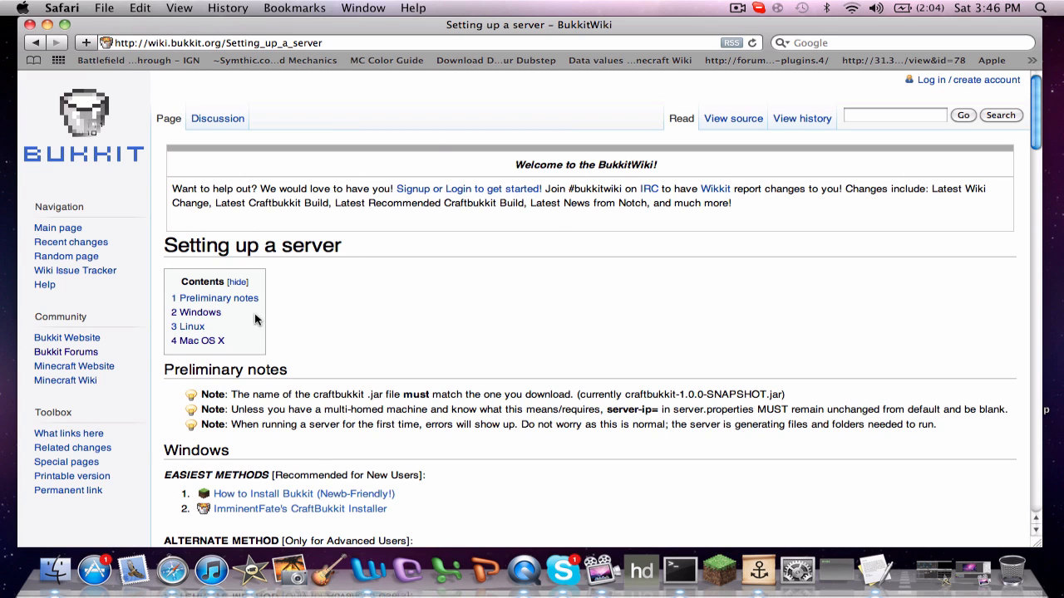
pyautogui.moveTo(197, 341)
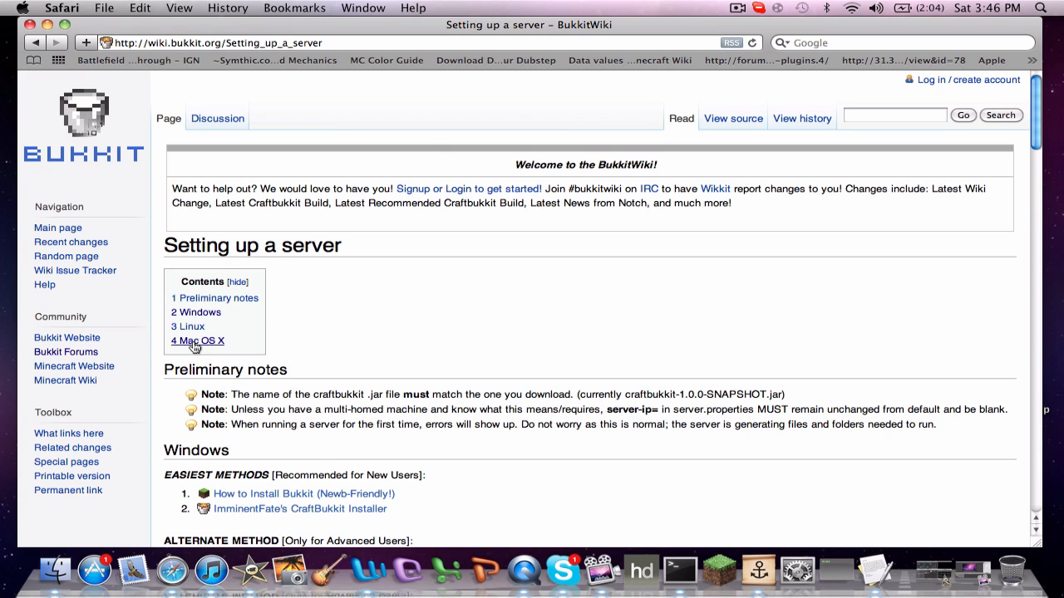
pyautogui.scroll(-3)
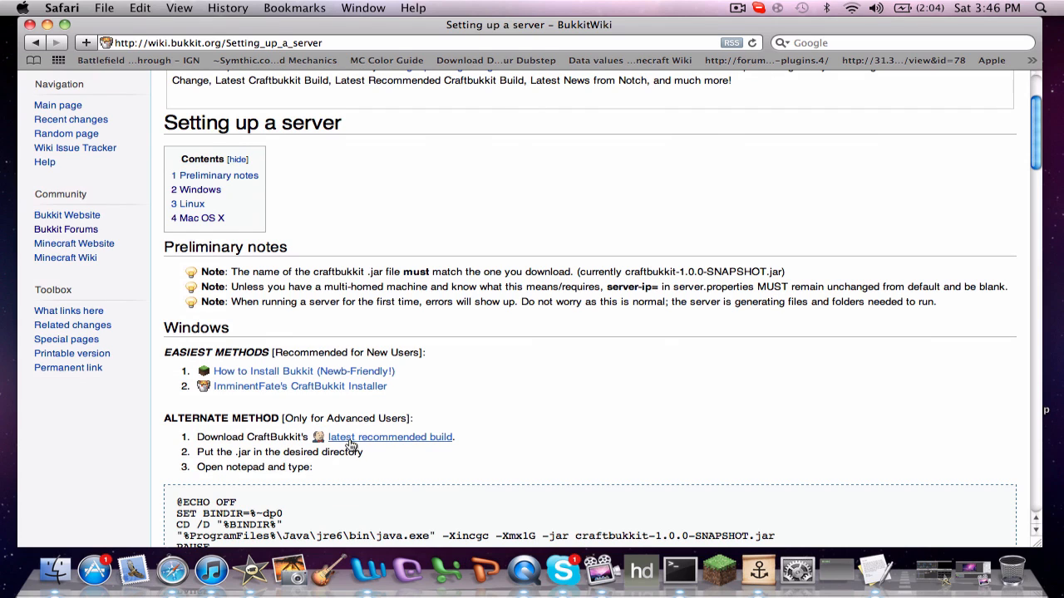
pyautogui.click(388, 437)
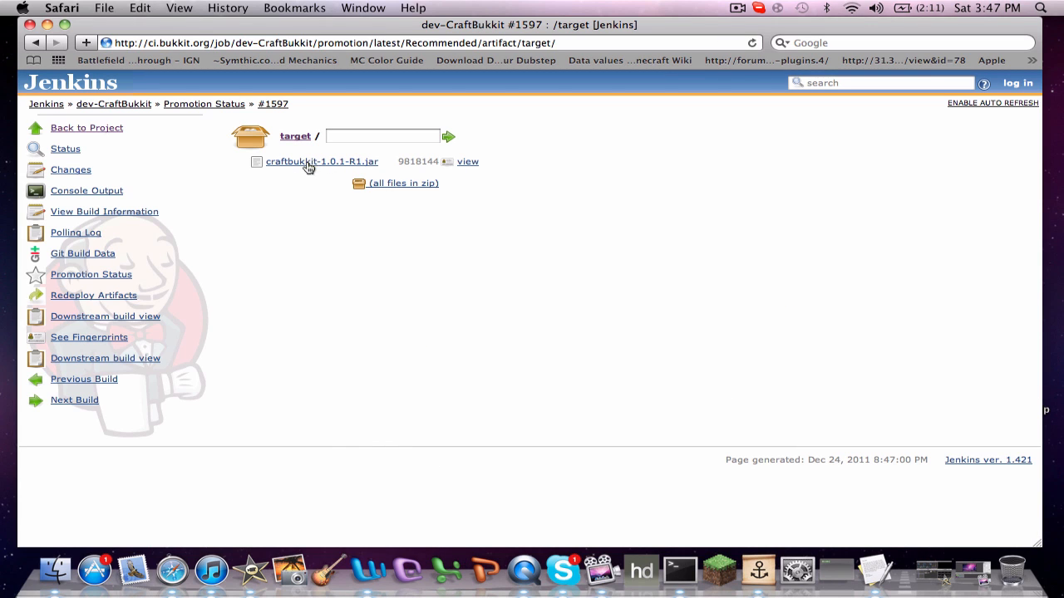
pyautogui.click(322, 161)
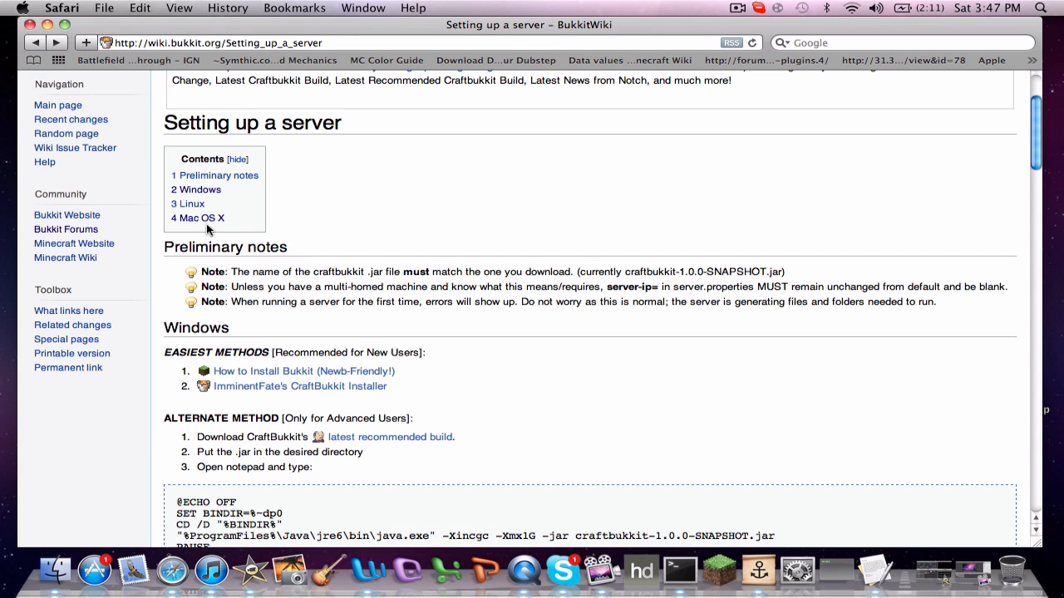
# Jump to the guide's '4 Mac OS X' section.
pyautogui.click(201, 217)
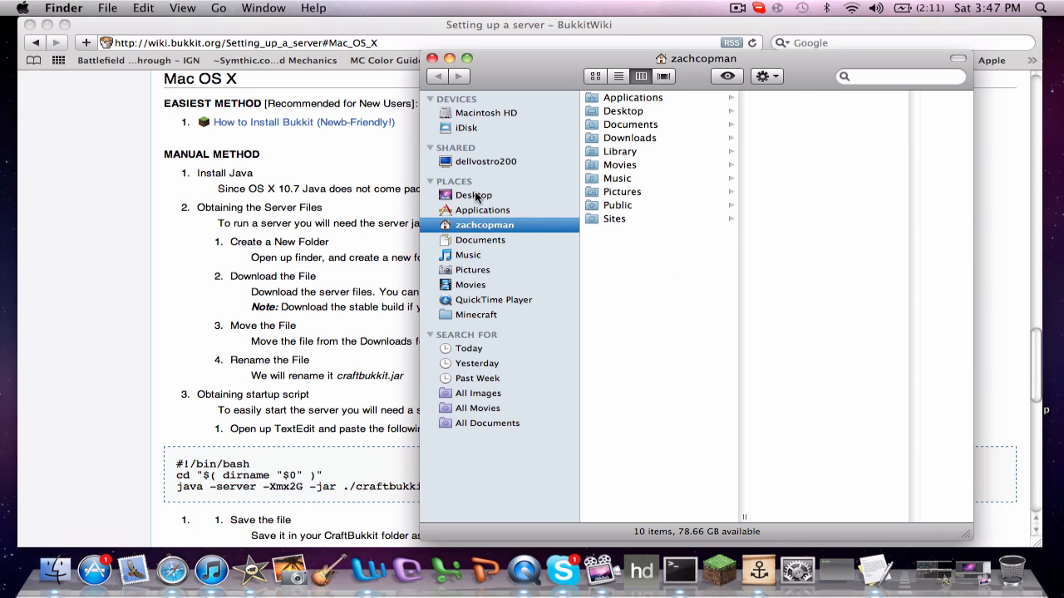
# Make a Desktop folder named CraftBukkit and get craftbukkit.jar from Downloads.
pyautogui.click(475, 194)
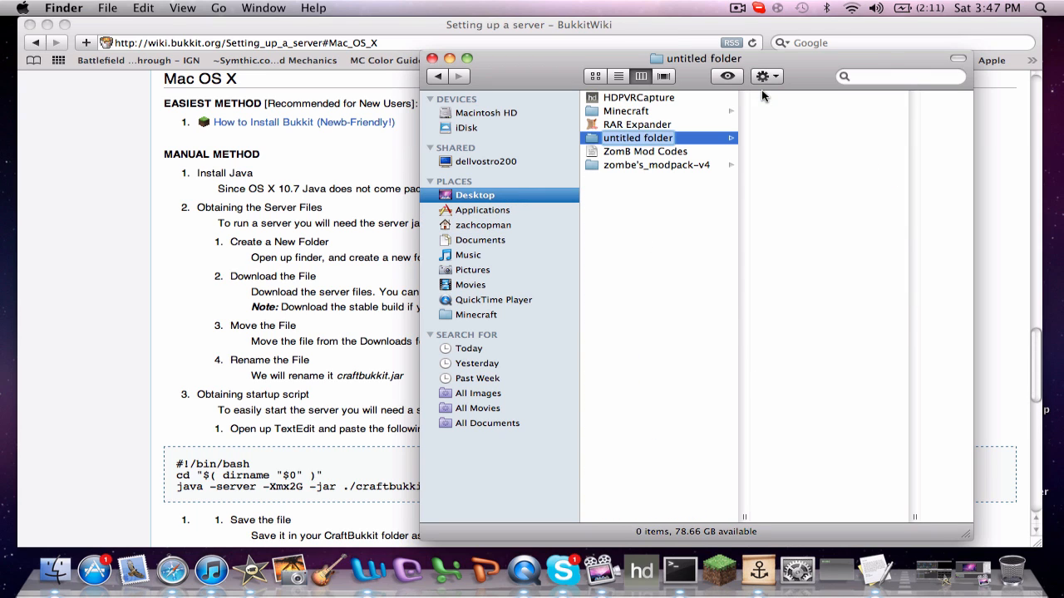
pyautogui.write('Craft')
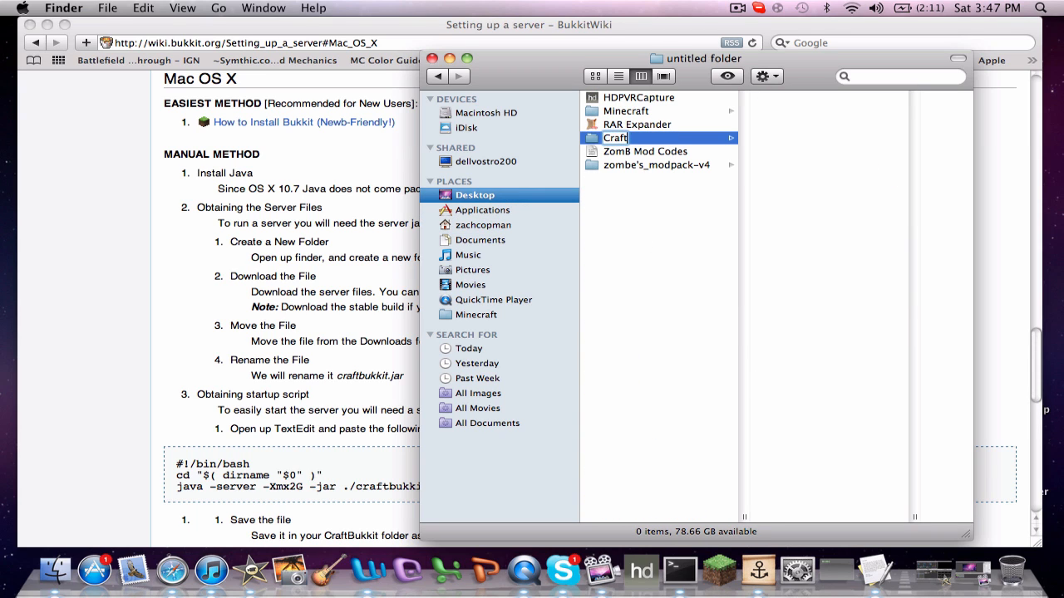
pyautogui.write('V')
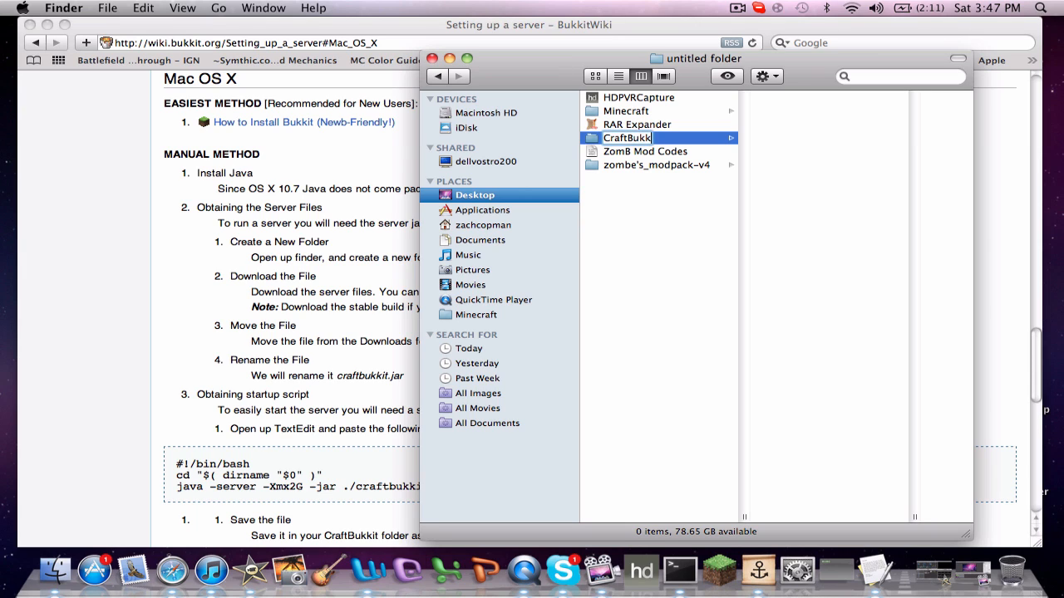
pyautogui.doubleClick(627, 138)
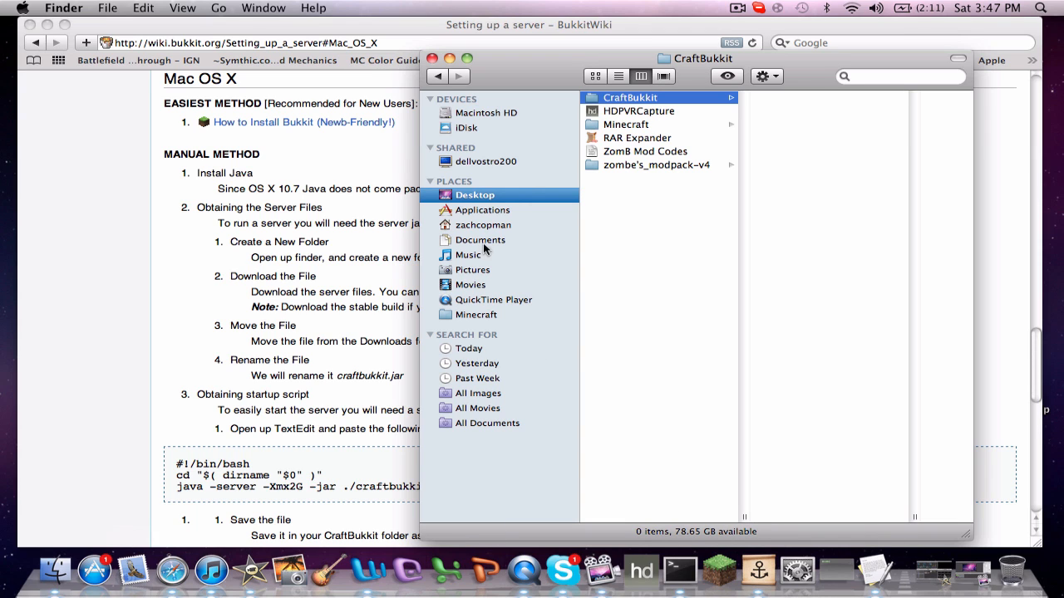
pyautogui.click(484, 225)
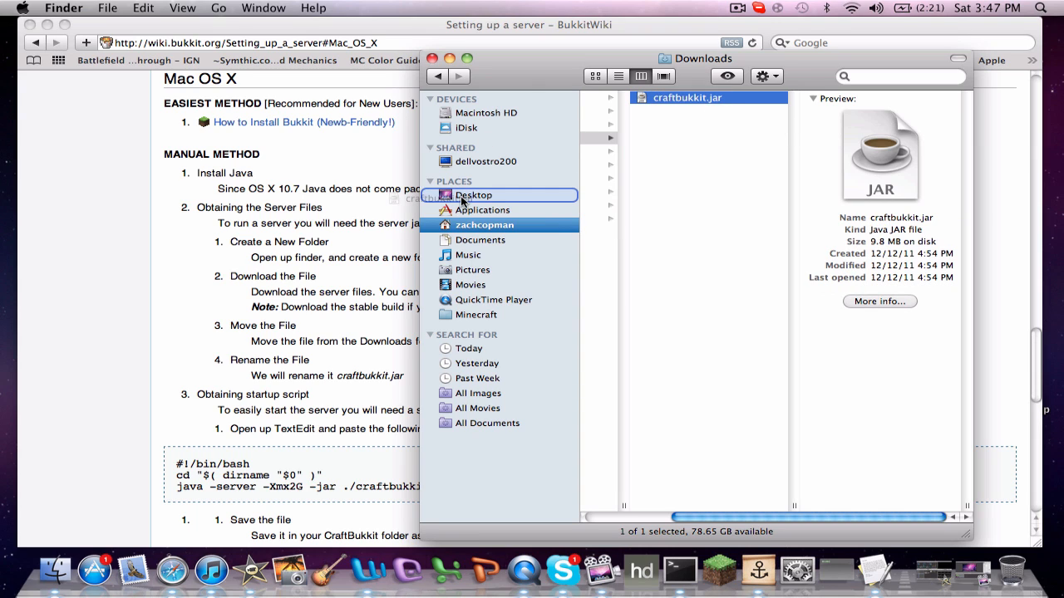
pyautogui.click(473, 194)
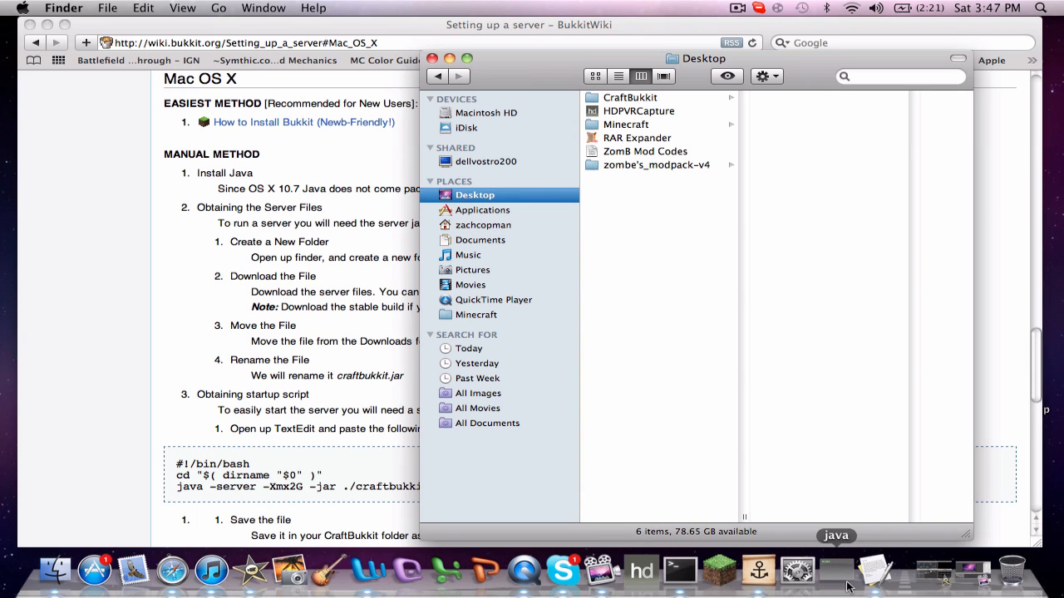
pyautogui.moveTo(796, 571)
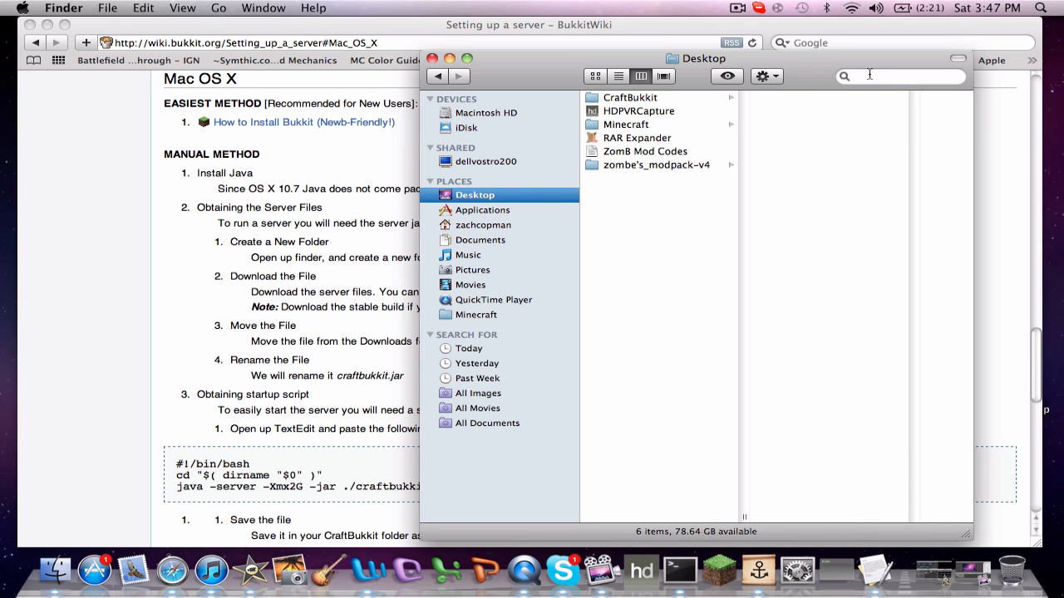
# Open TextEdit, make a plain-text document, and add the Xmx2G craftbukkit.jar bash script.
pyautogui.write('textedit')
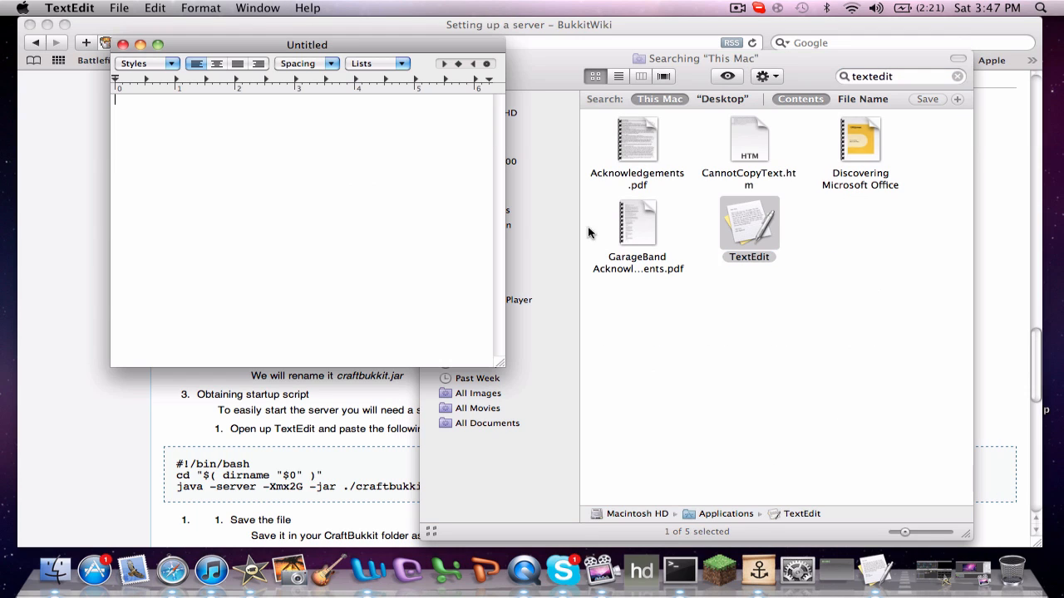
pyautogui.click(200, 7)
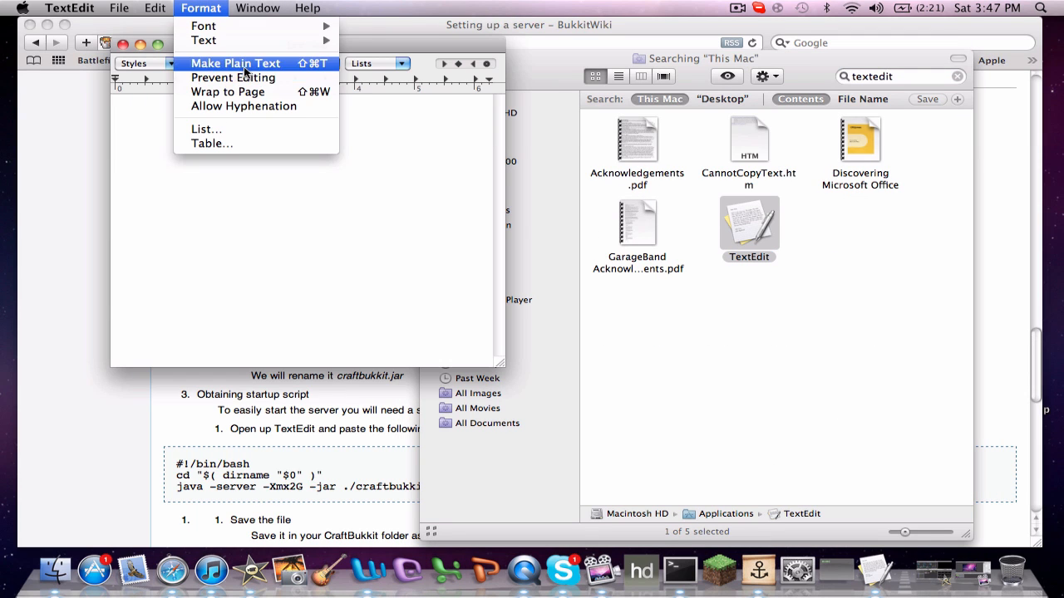
pyautogui.click(235, 63)
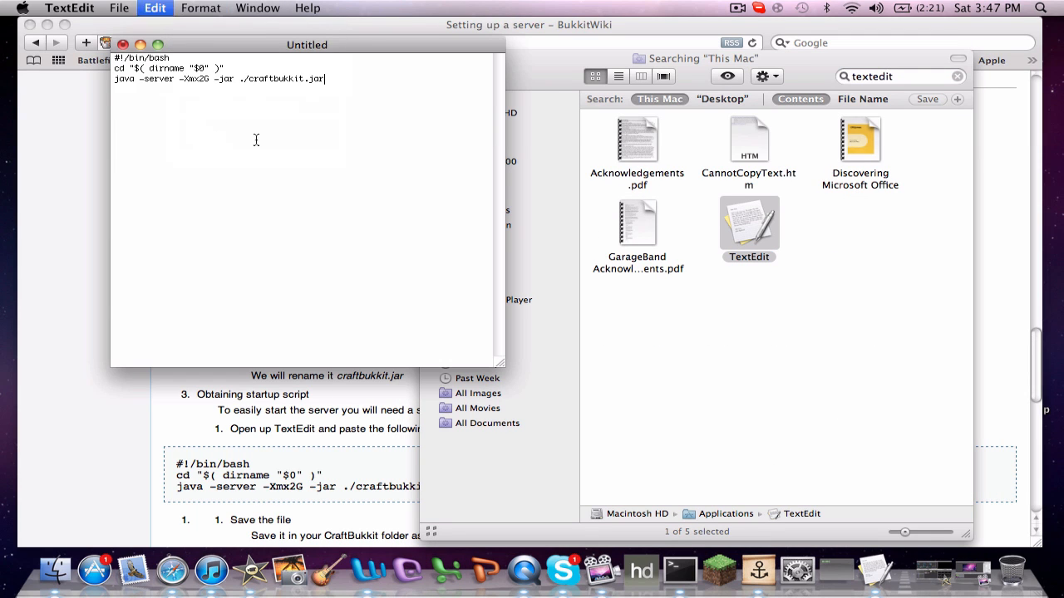
pyautogui.doubleClick(282, 78)
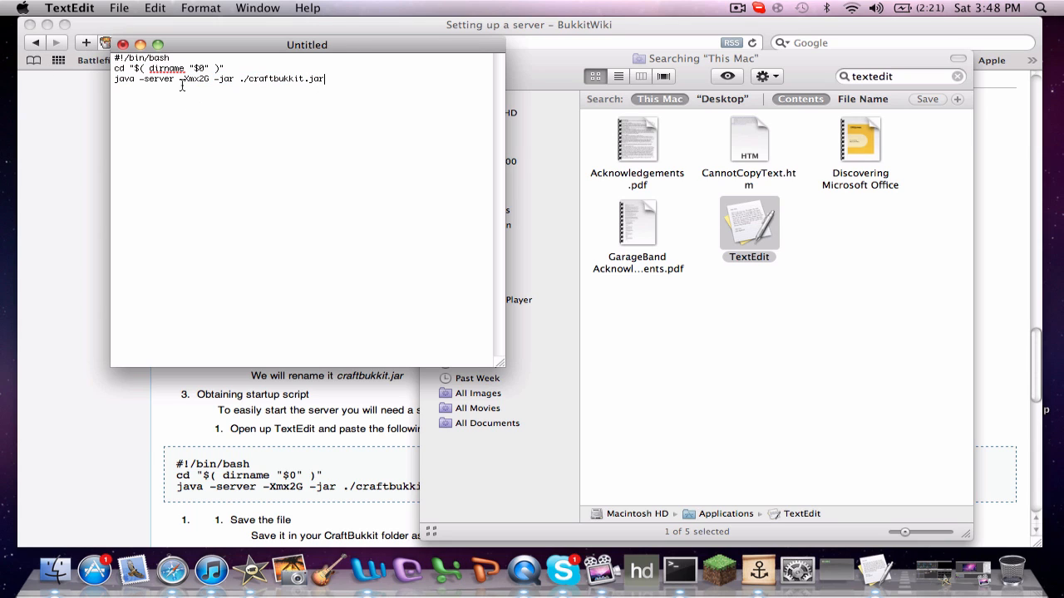
pyautogui.doubleClick(195, 78)
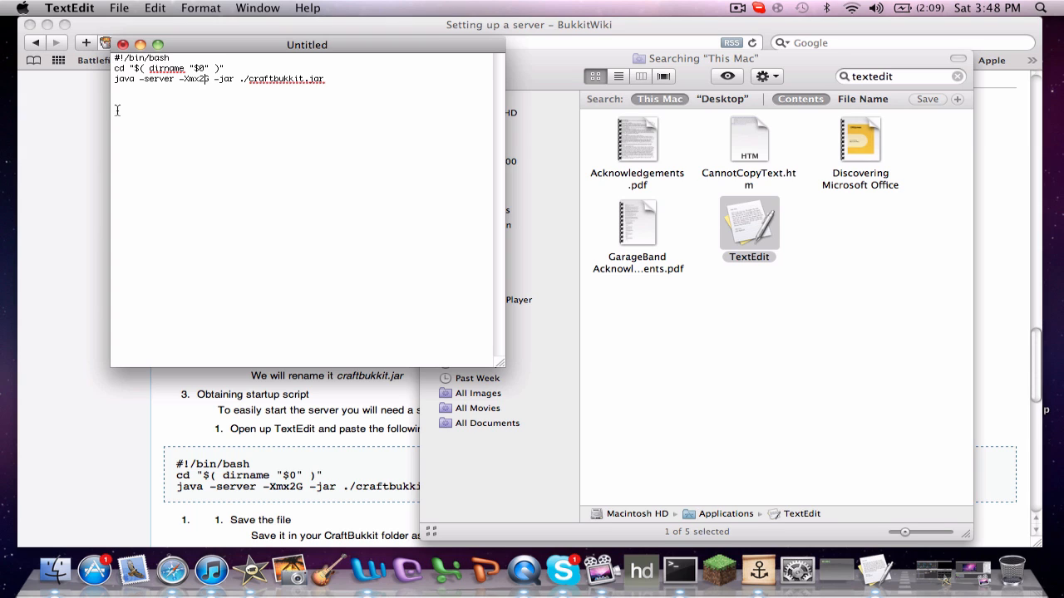
# Save the script under the name Start_Server.Command.
pyautogui.press('cmd+s')
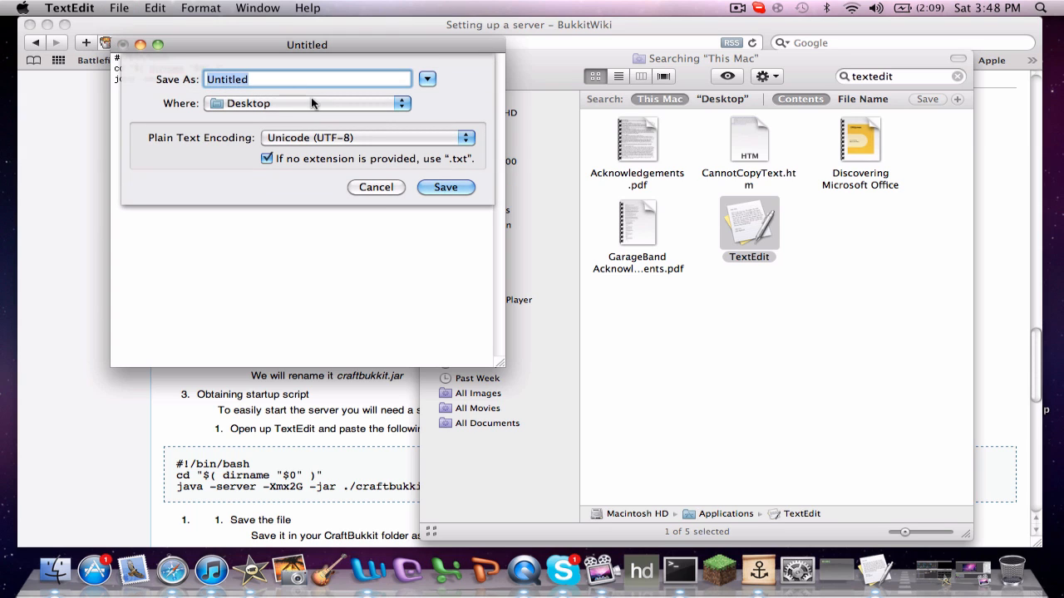
pyautogui.write('Sty')
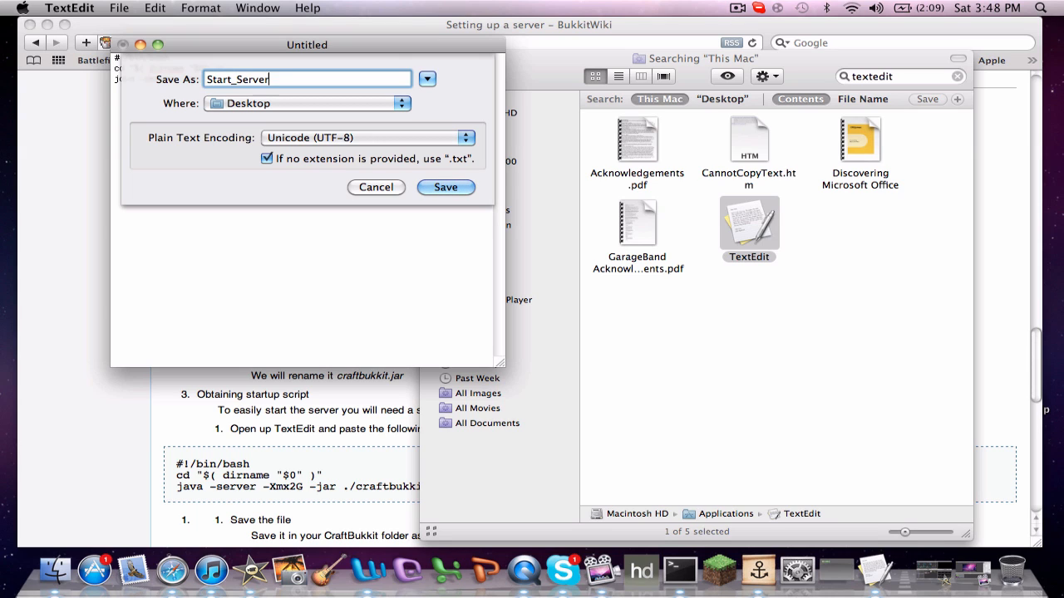
pyautogui.write('.Command')
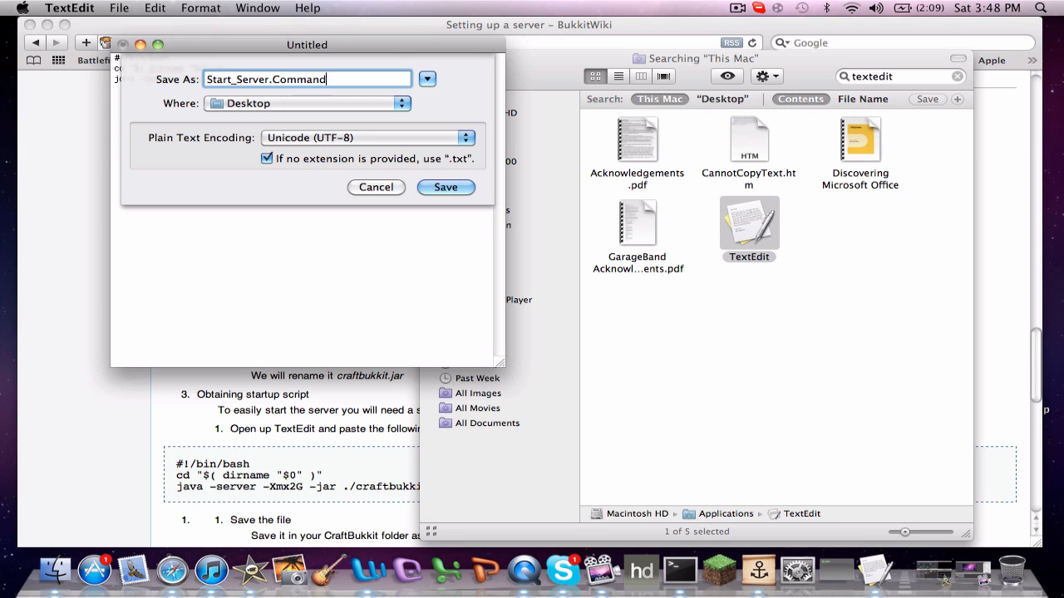
pyautogui.click(446, 187)
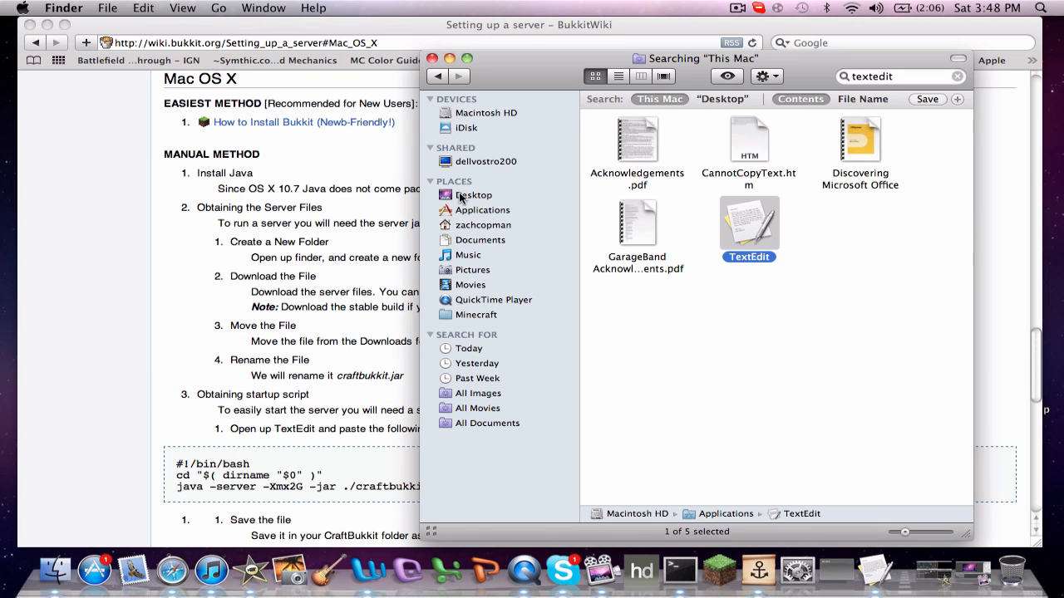
# Search the Mac for 'terminal' and launch the Terminal app.
pyautogui.click(475, 194)
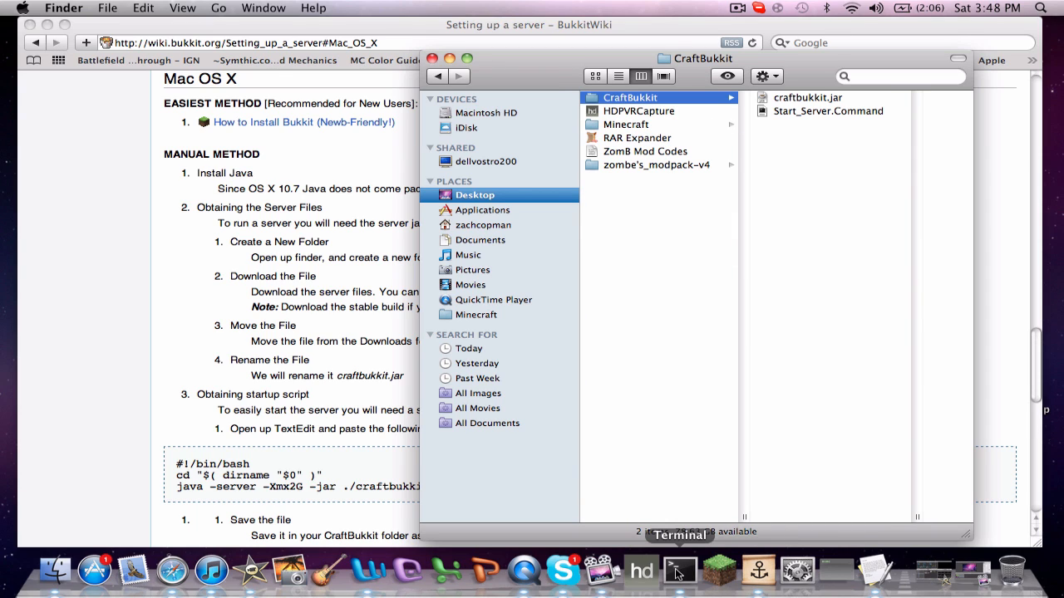
pyautogui.click(900, 76)
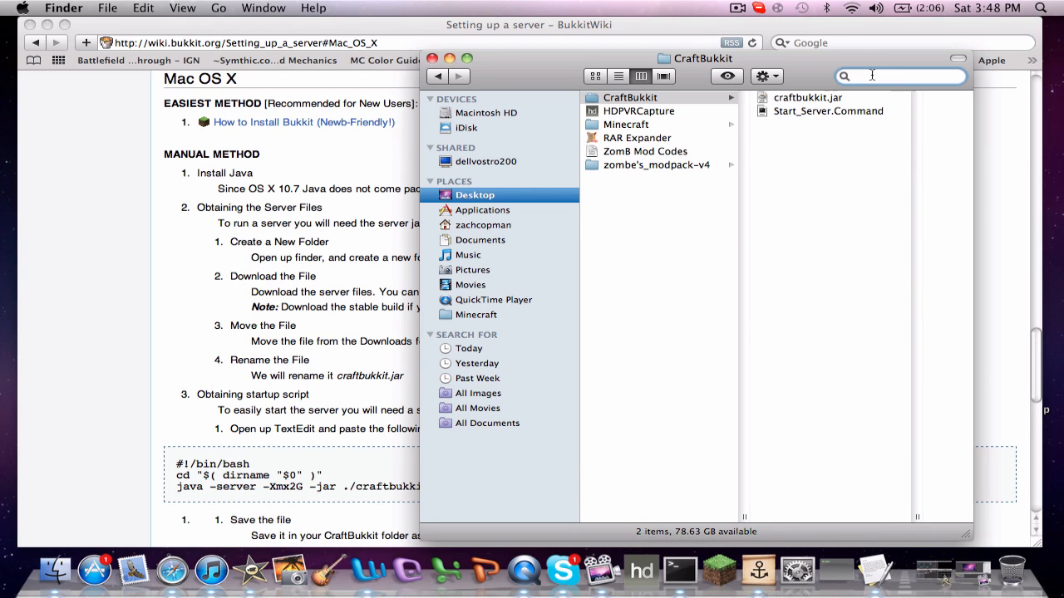
pyautogui.write('terminal')
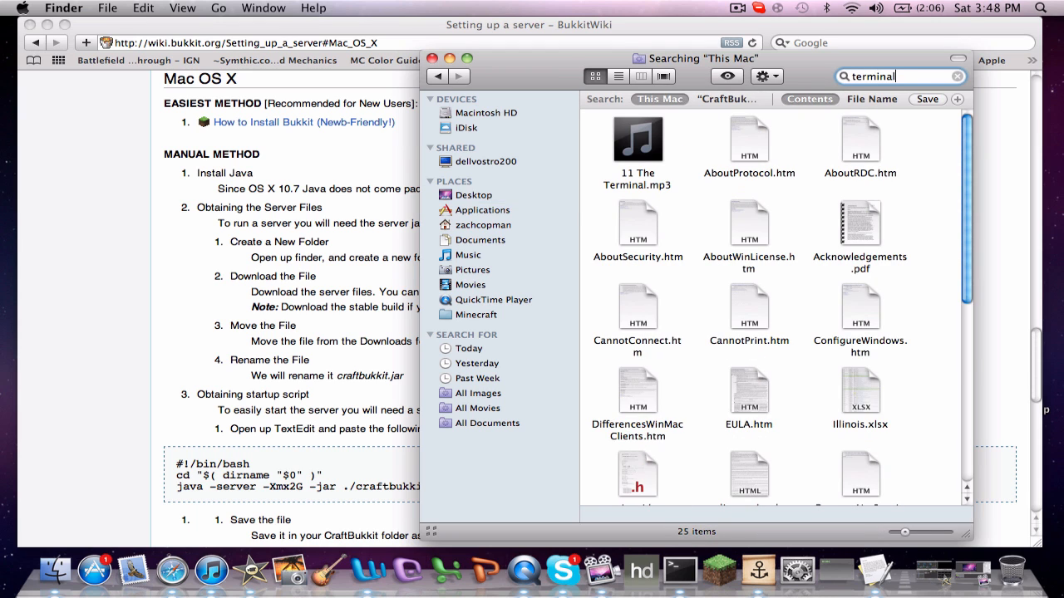
pyautogui.doubleClick(749, 363)
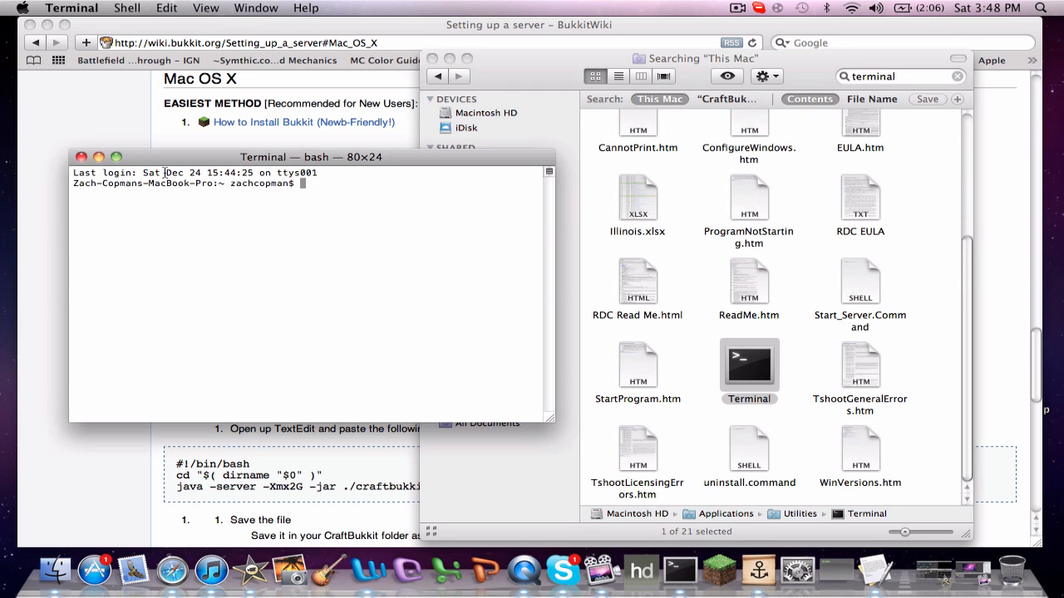
# Run chmod a+x on Start_Server.Command, then run the script to start the server.
pyautogui.write('chmod a')
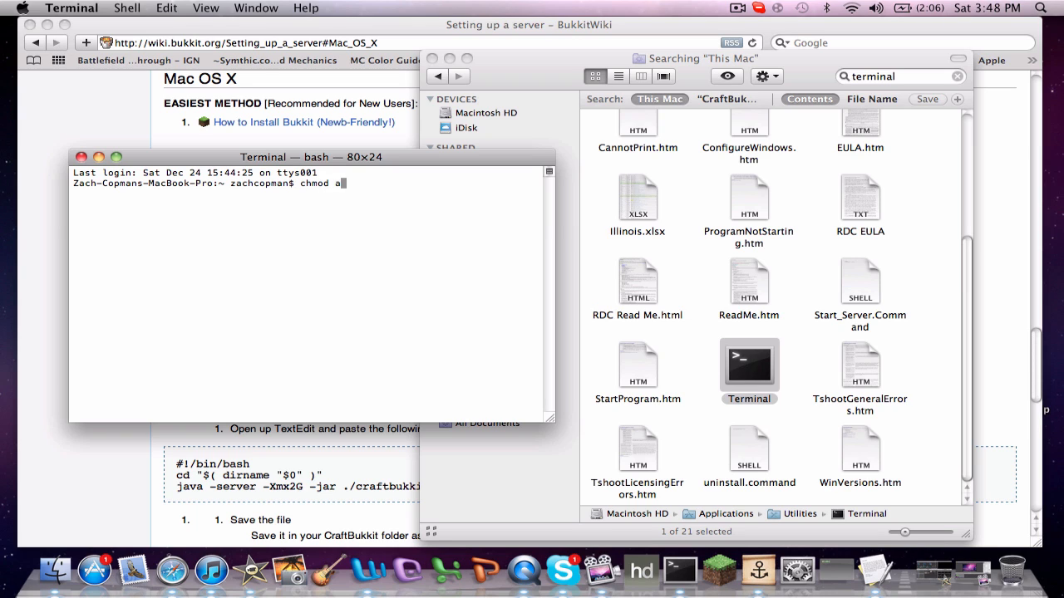
pyautogui.write('+x')
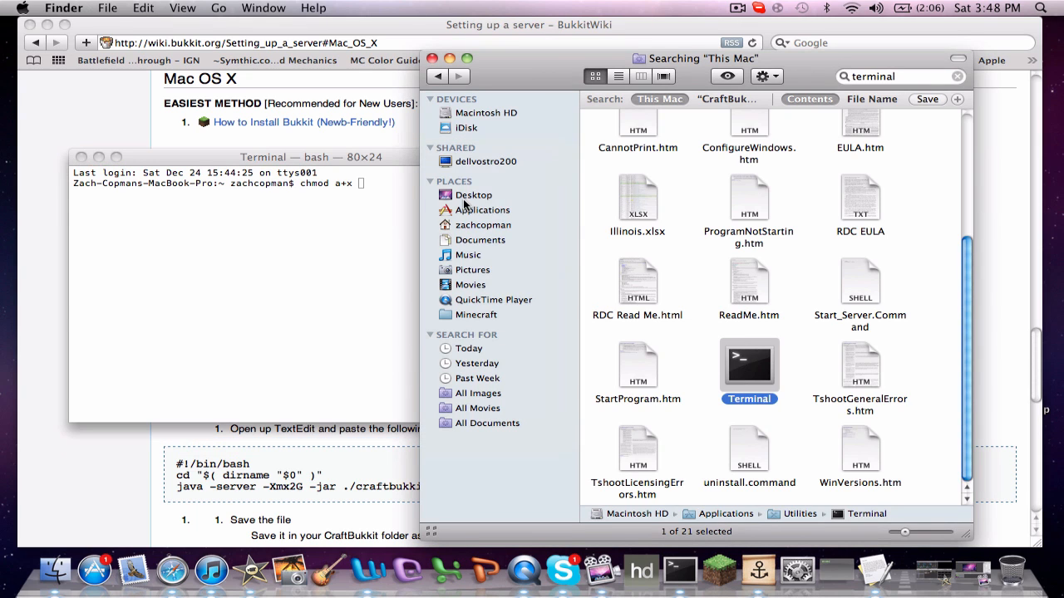
pyautogui.click(473, 195)
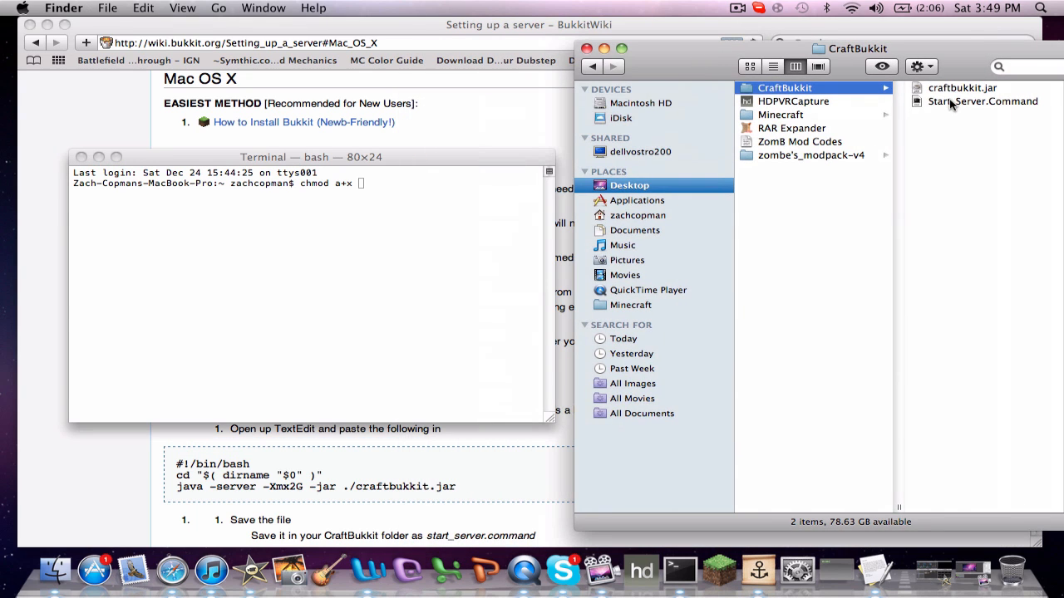
pyautogui.moveTo(981, 101); pyautogui.dragTo(301, 294)
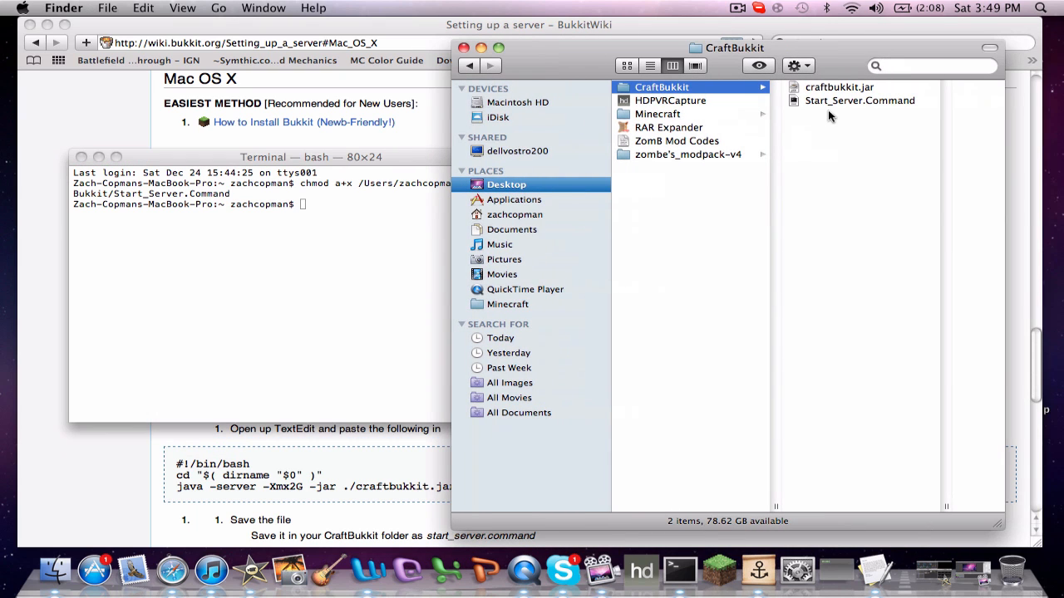
pyautogui.moveTo(821, 106)
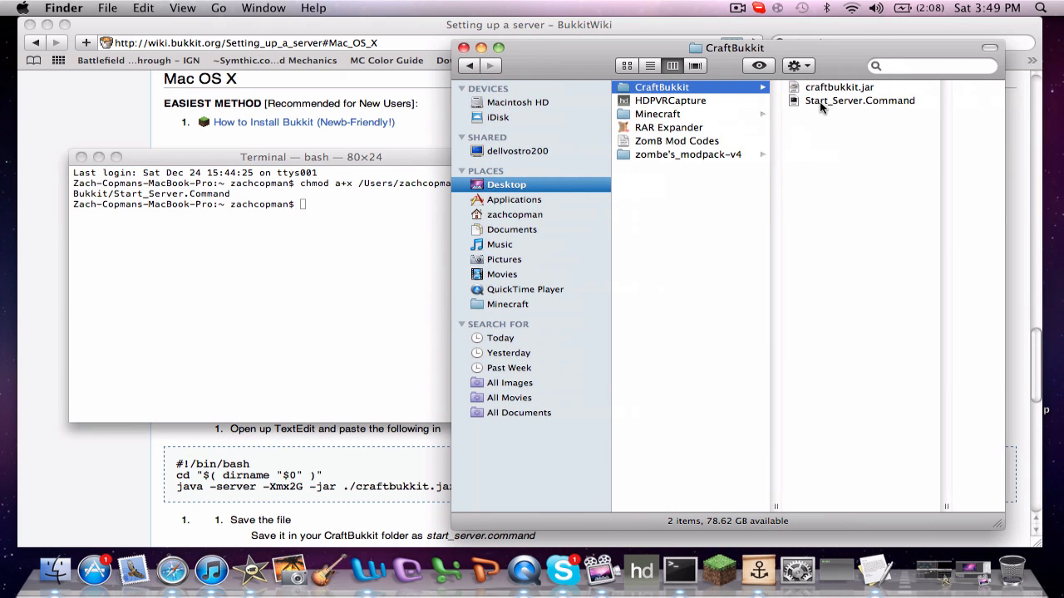
pyautogui.doubleClick(859, 100)
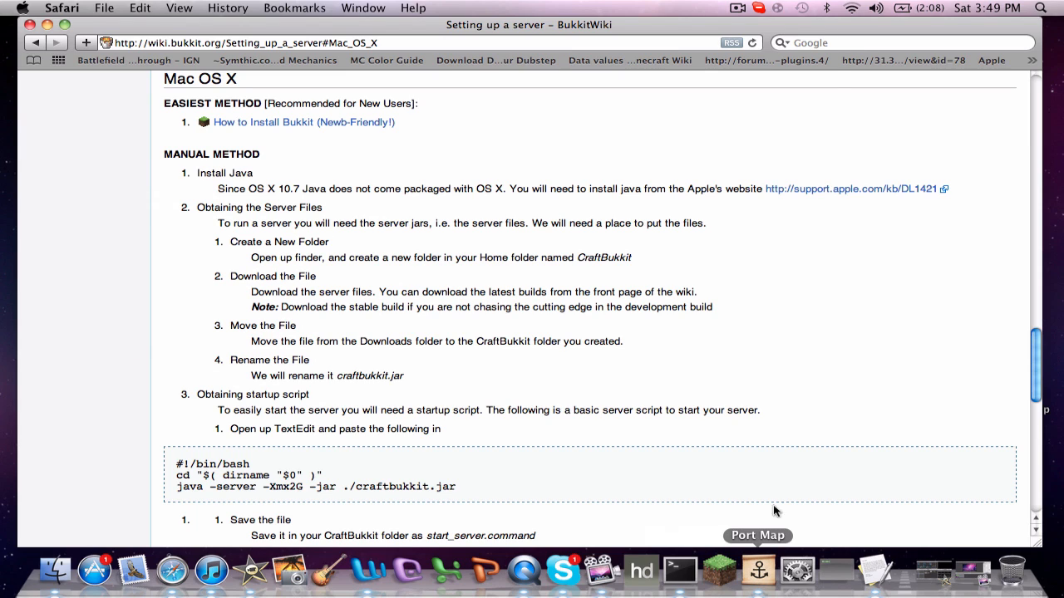
# Google 'portmap' and open the codingmonkeys.de Port Map and TCMPortMapper page.
pyautogui.click(902, 42)
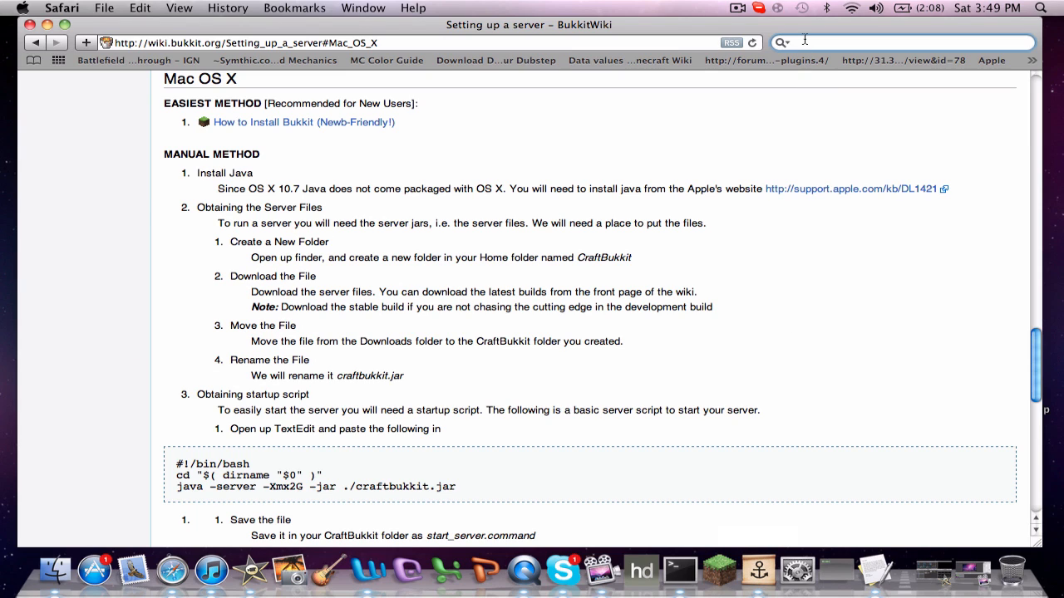
pyautogui.write('portmap')
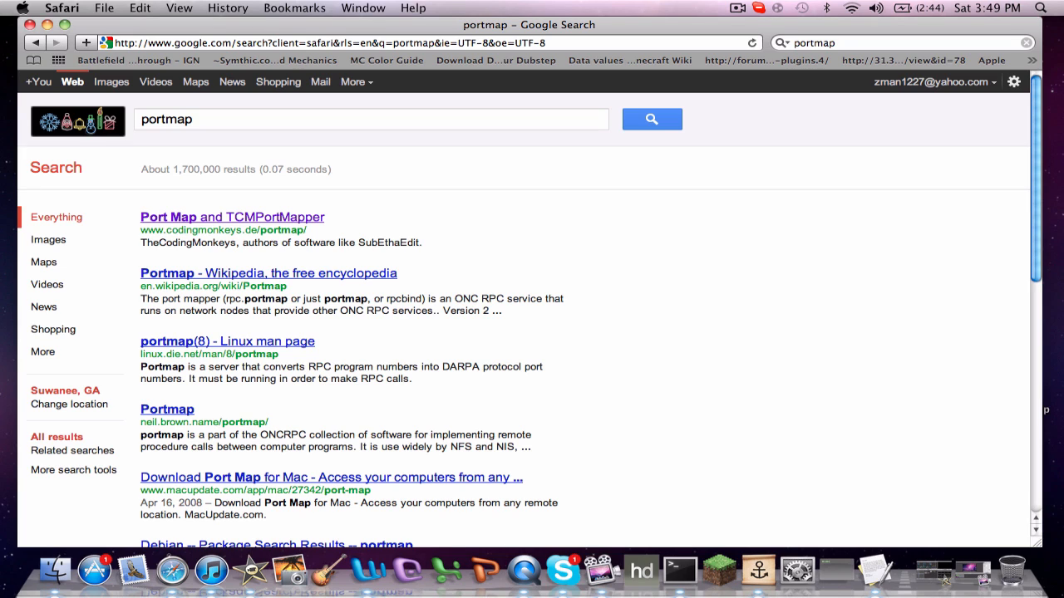
pyautogui.moveTo(256, 174)
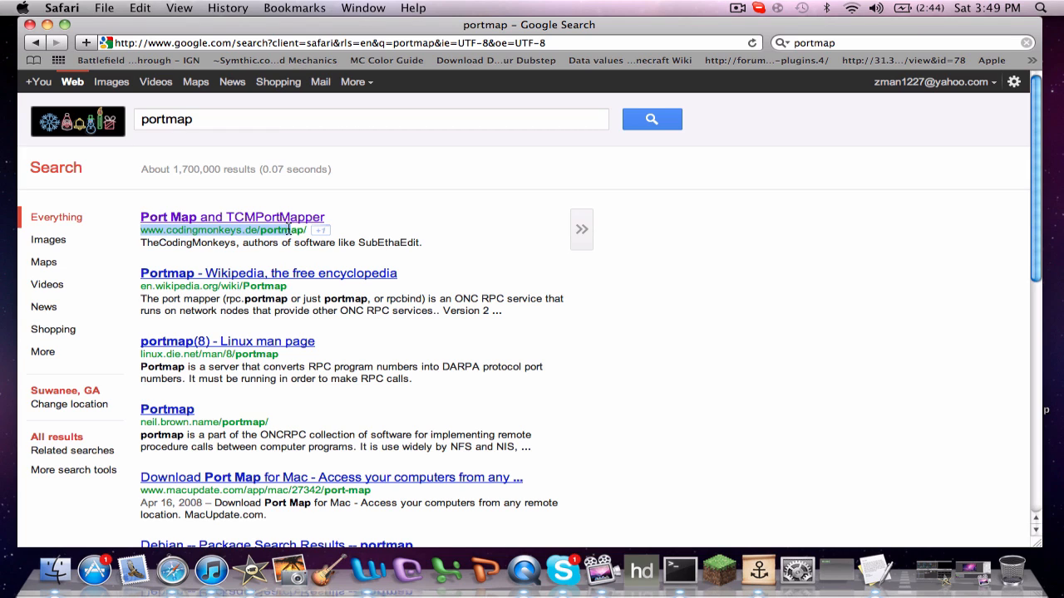
pyautogui.moveTo(169, 227)
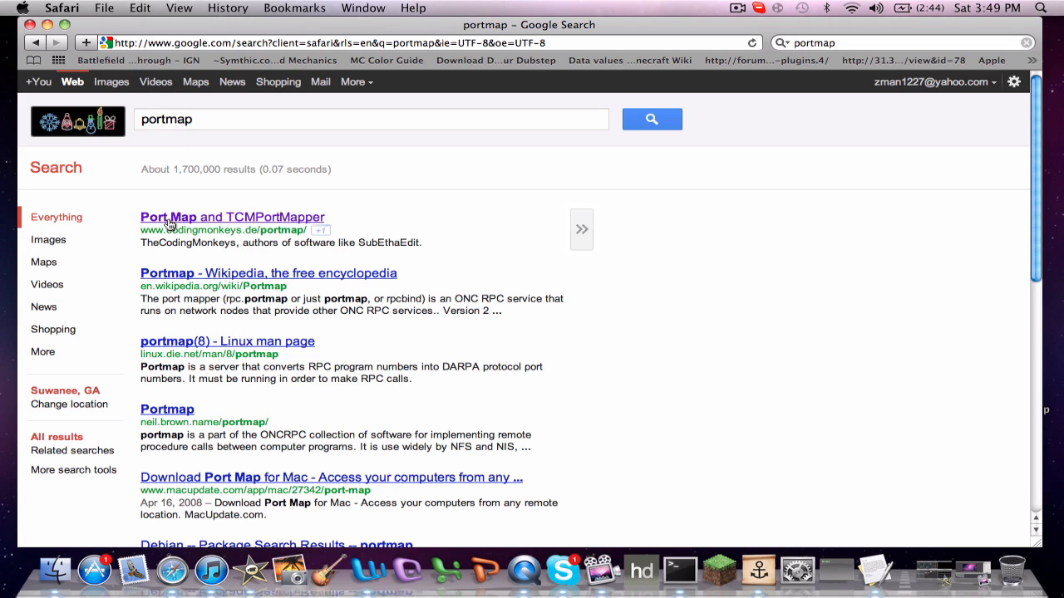
pyautogui.click(232, 217)
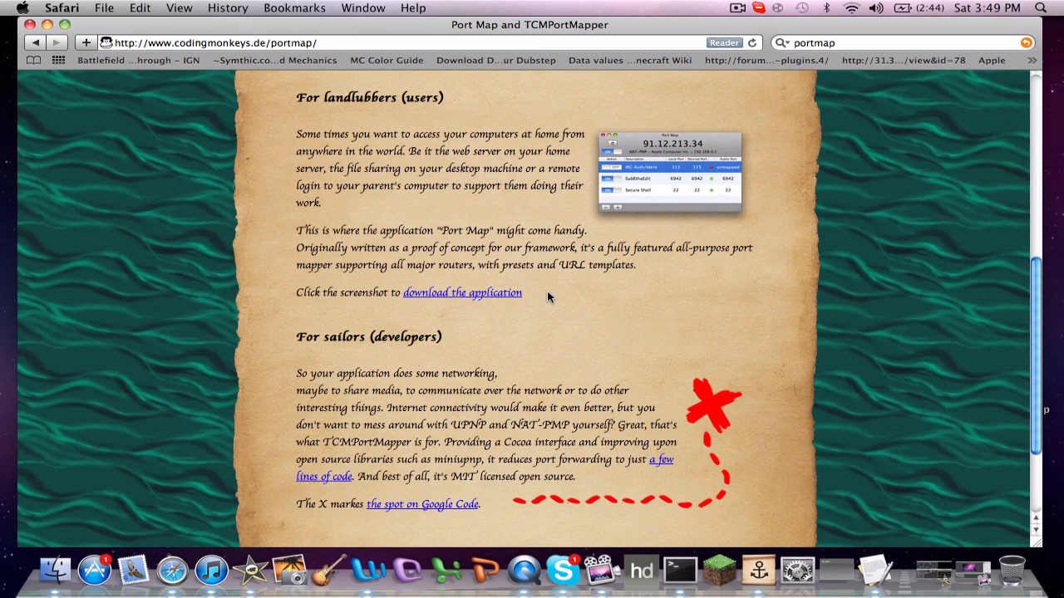
pyautogui.moveTo(486, 291)
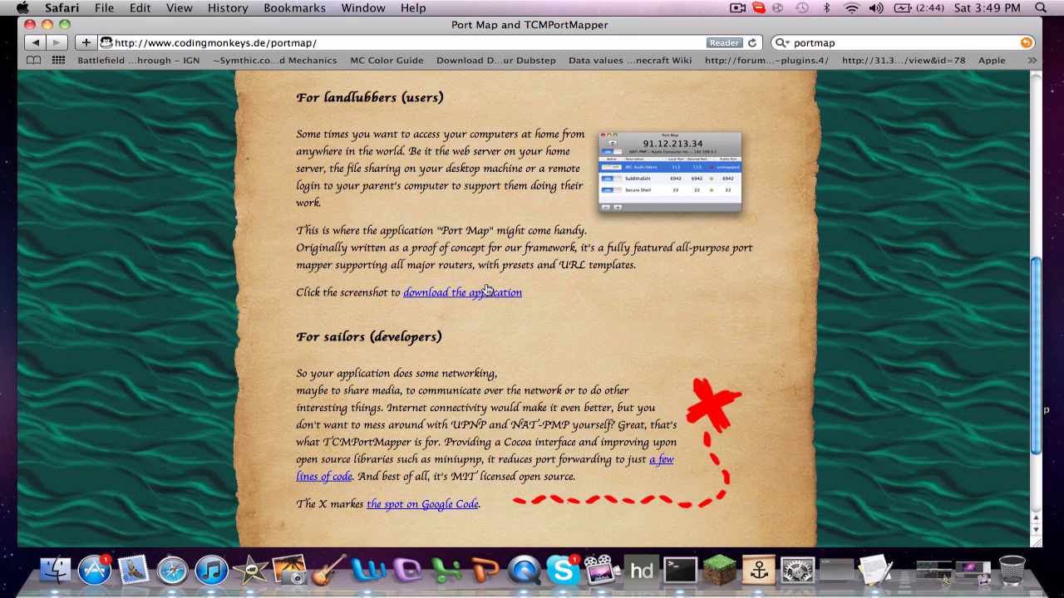
pyautogui.moveTo(293, 82)
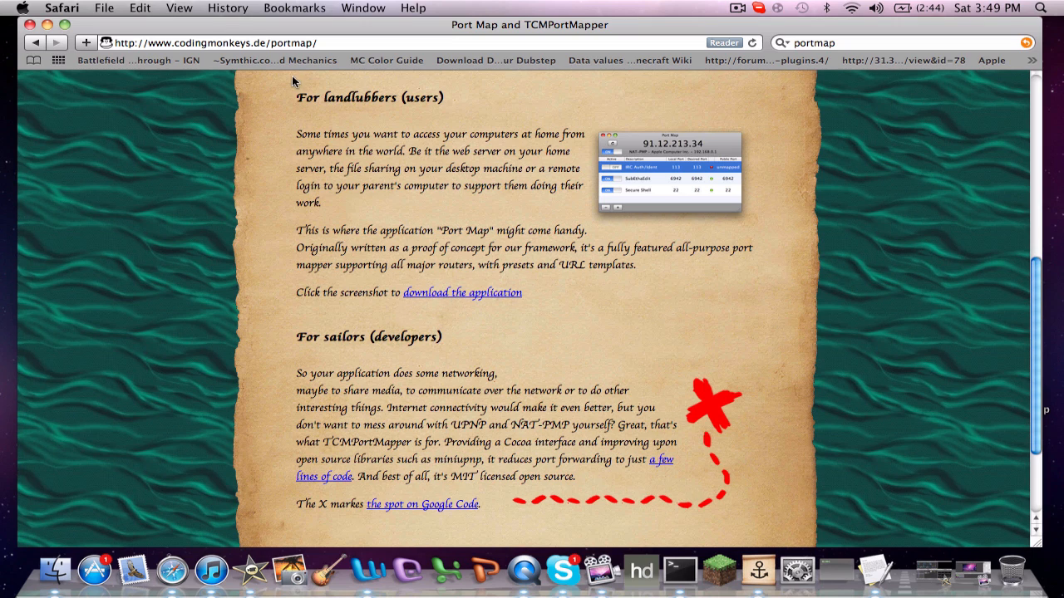
pyautogui.moveTo(295, 97); pyautogui.dragTo(391, 97)
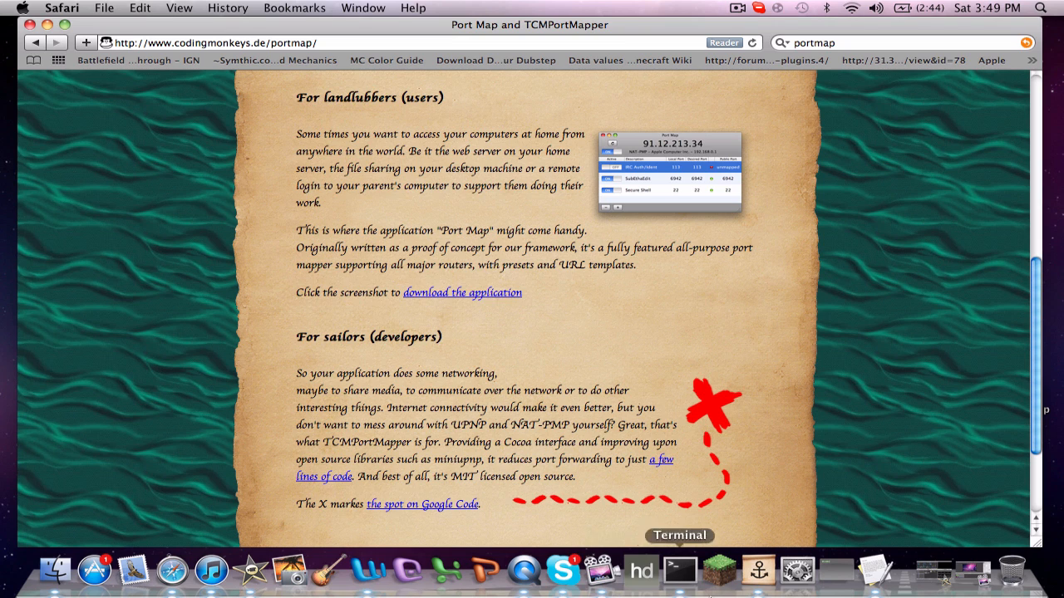
pyautogui.moveTo(573, 406)
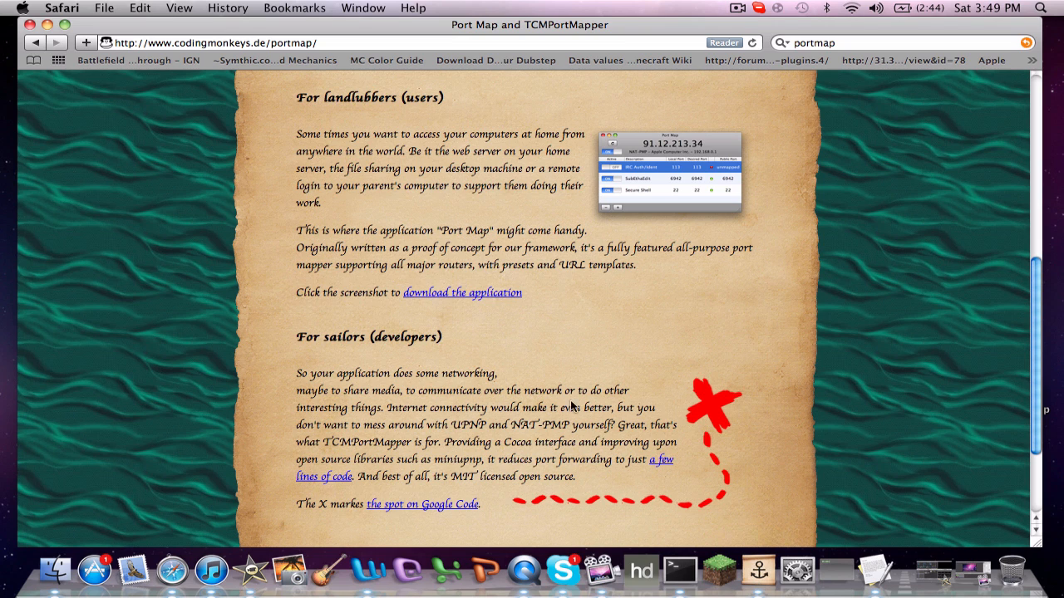
pyautogui.moveTo(719, 571)
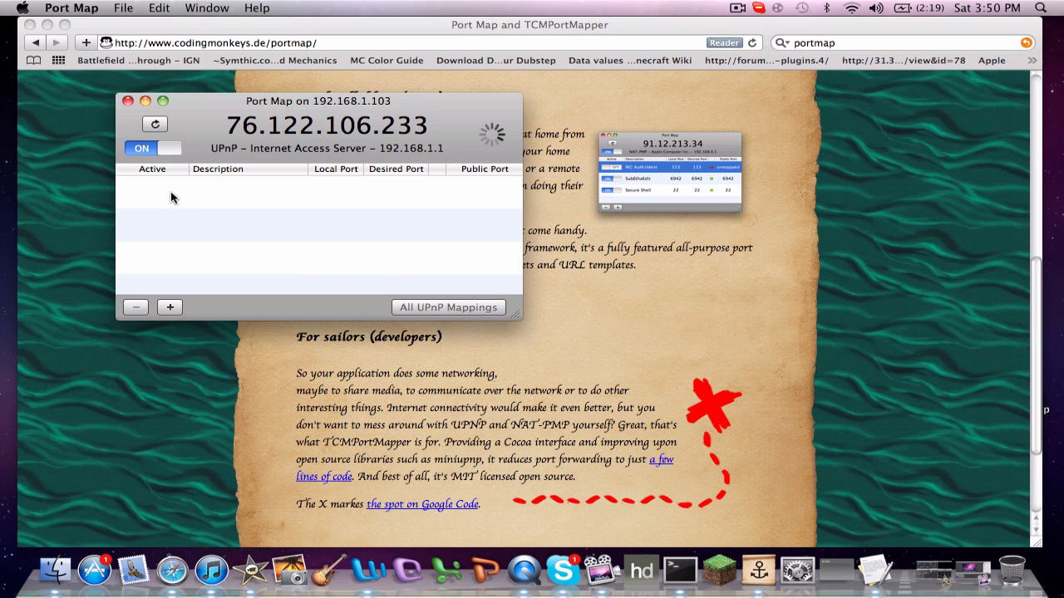
# Enter port 25565 with TCP and description MINECRAFT, then add the mapping.
pyautogui.tripleClick(326, 125)
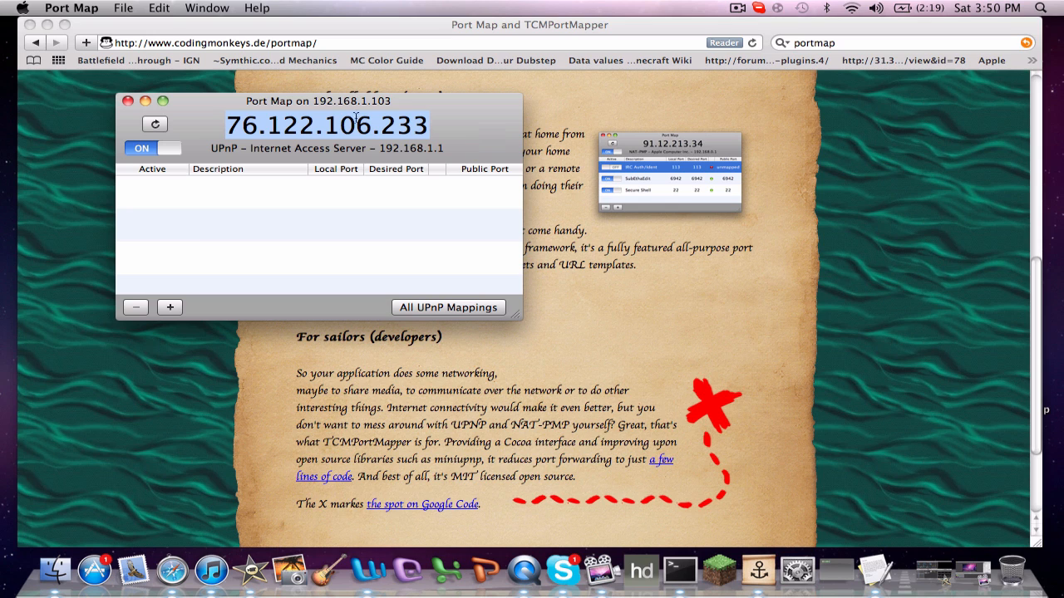
pyautogui.moveTo(385, 189)
pyautogui.write('25565')
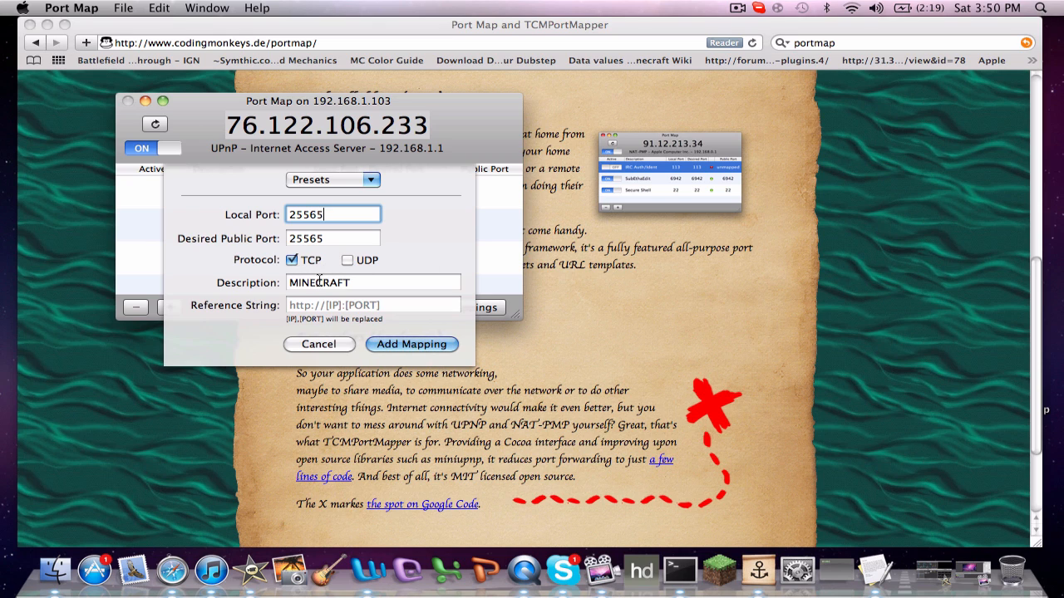
pyautogui.click(372, 281)
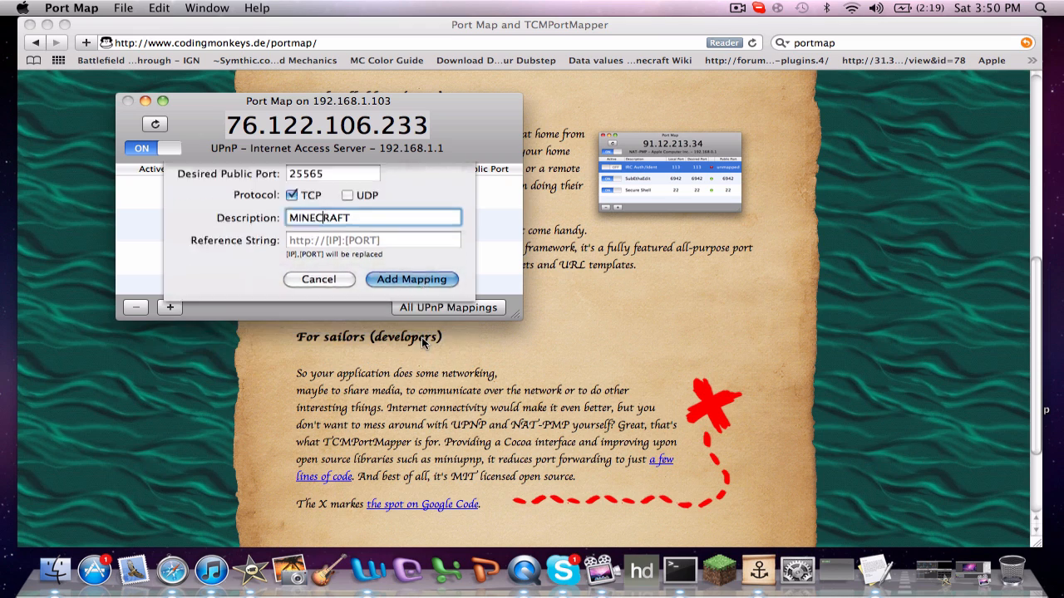
pyautogui.click(411, 278)
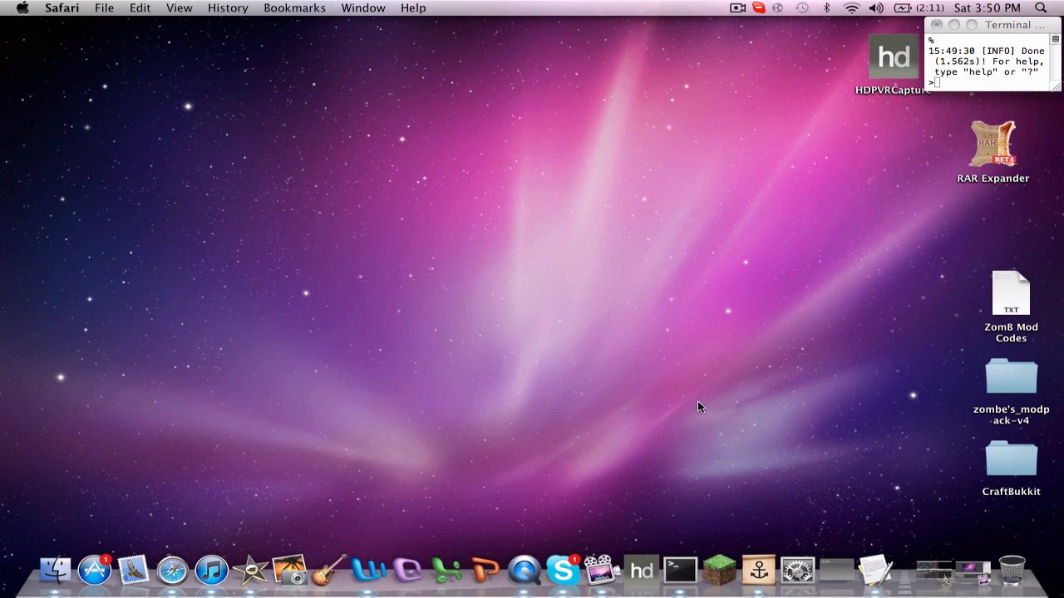
pyautogui.moveTo(732, 570)
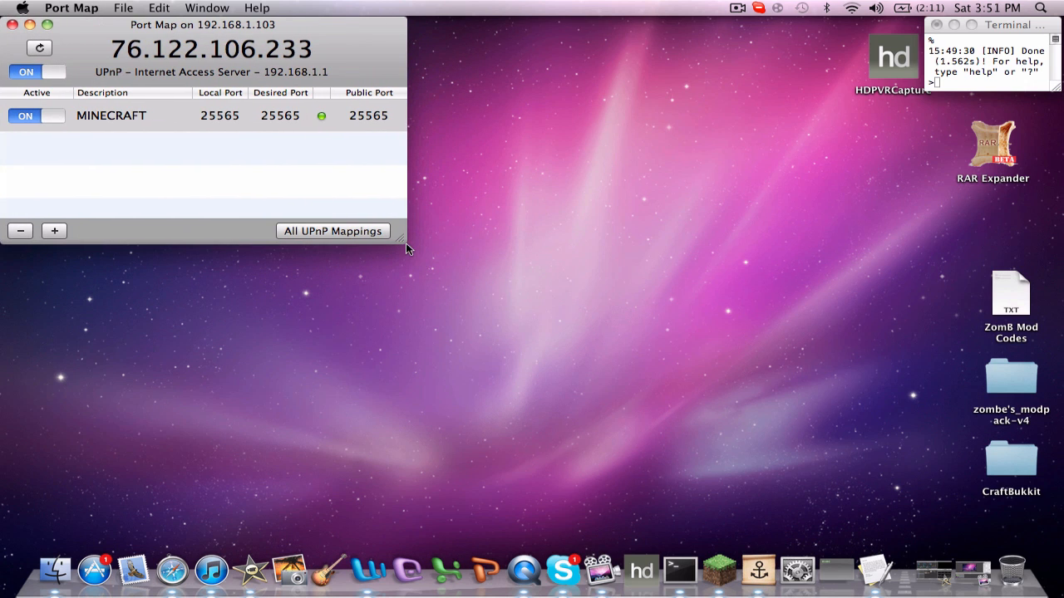
pyautogui.moveTo(348, 117)
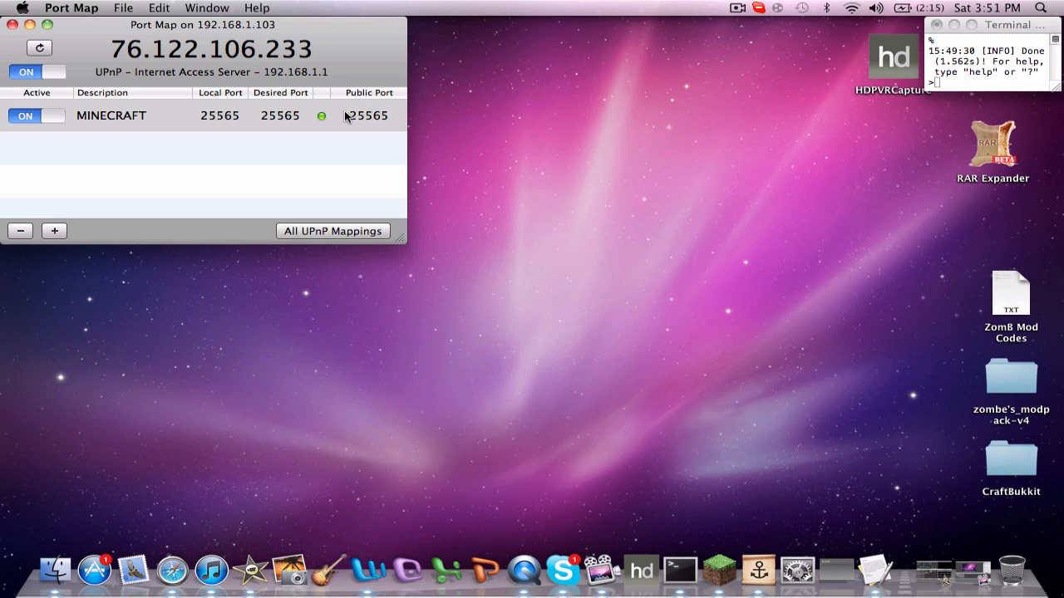
pyautogui.moveTo(679, 572)
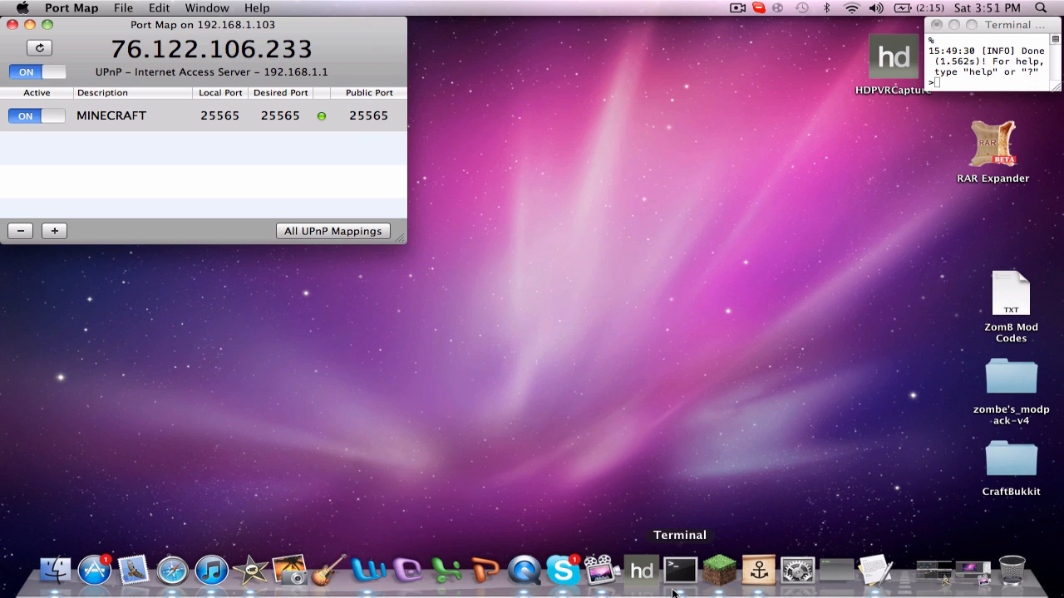
# Launch Minecraft from the Dock, log in, reposition its window, and choose Multiplayer.
pyautogui.click(719, 571)
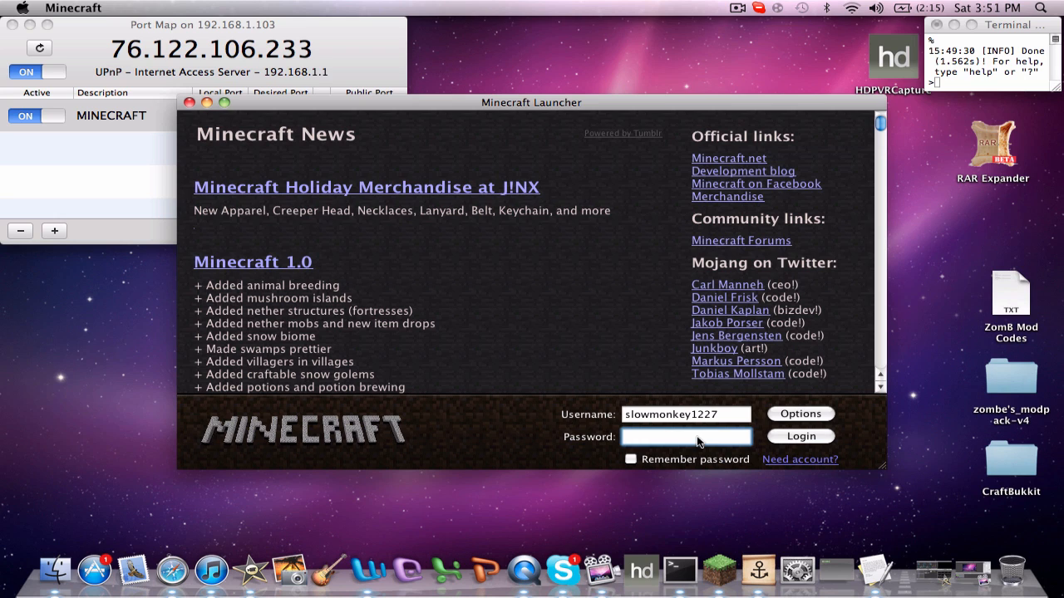
pyautogui.click(799, 436)
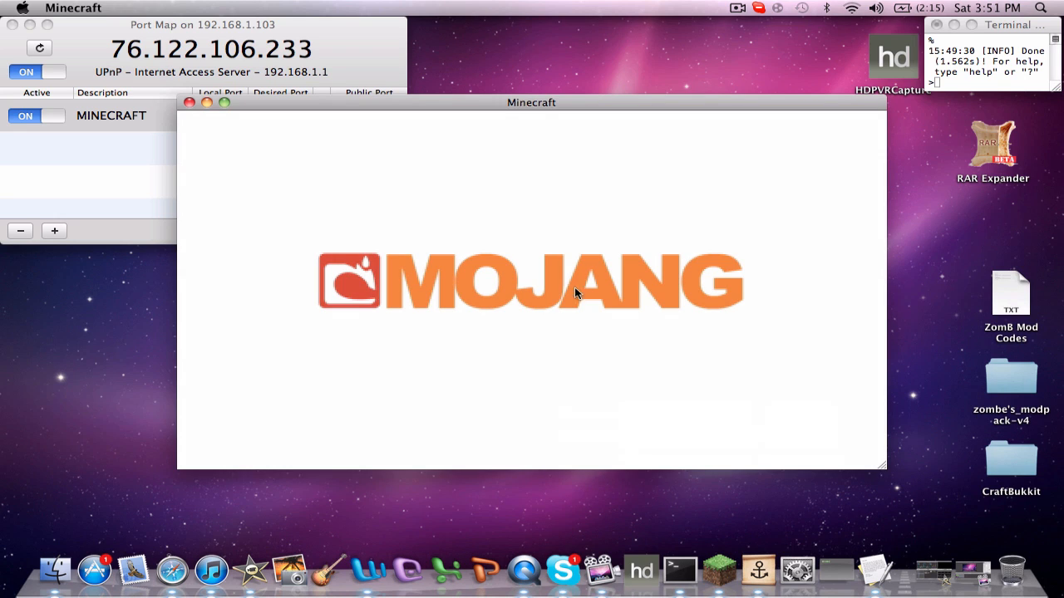
pyautogui.moveTo(360, 128)
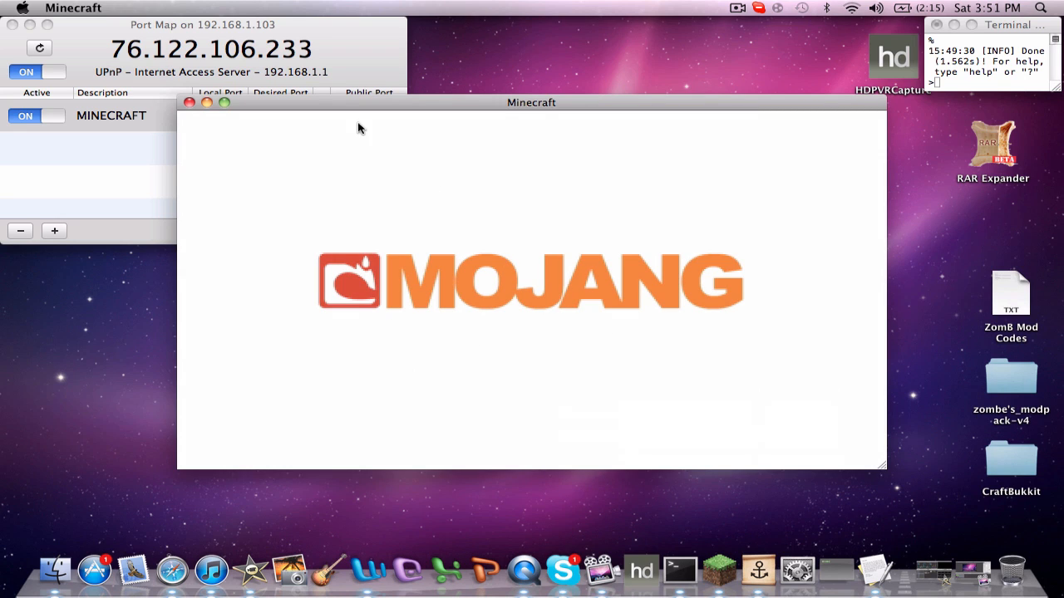
pyautogui.moveTo(531, 102); pyautogui.dragTo(706, 122)
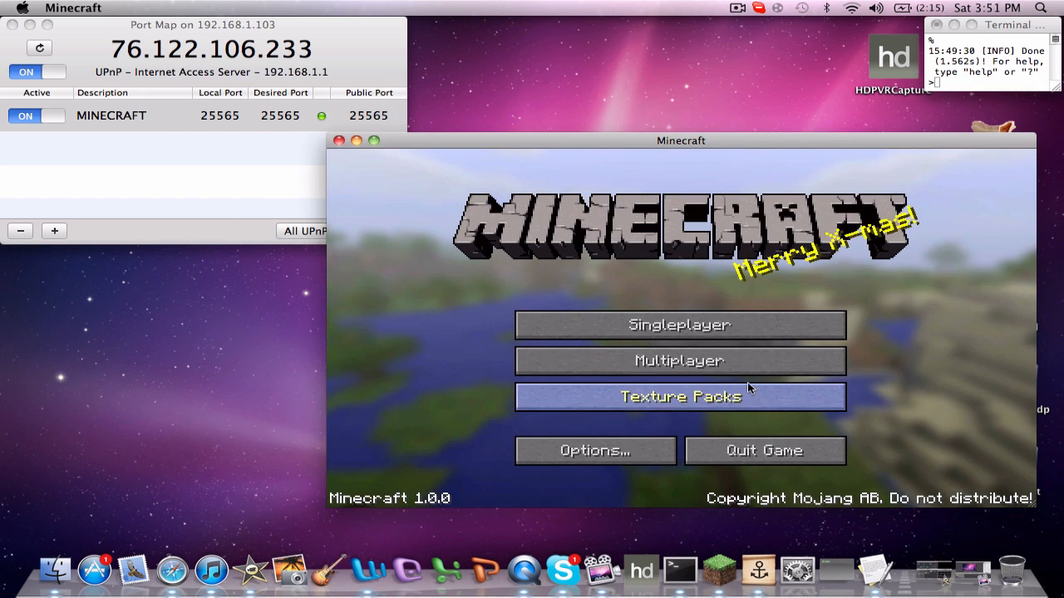
pyautogui.click(679, 360)
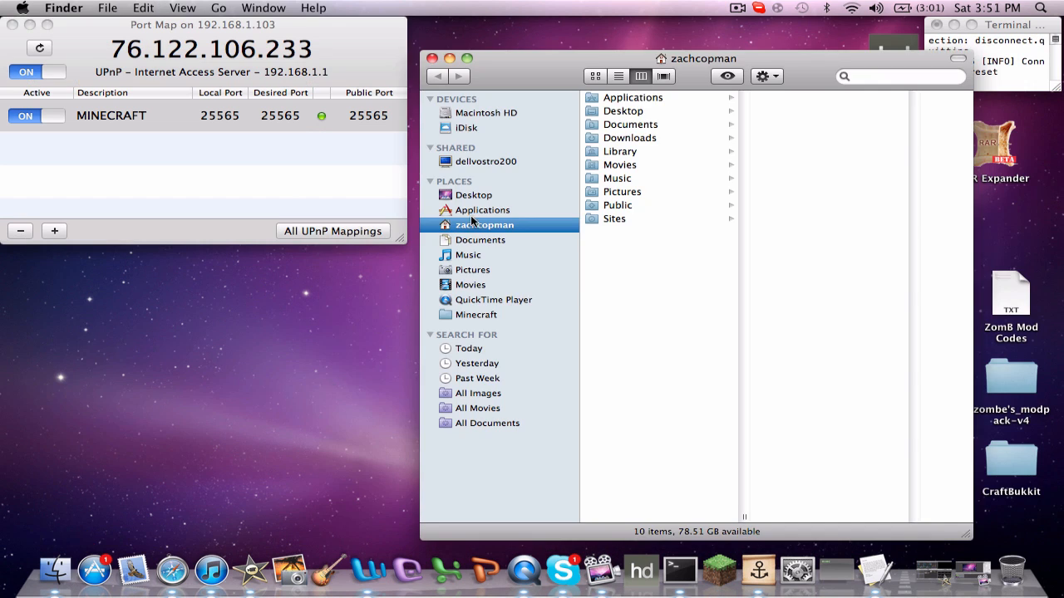
# Open Desktop's CraftBukkit folder, view server.properties in TextEdit, then close it.
pyautogui.click(474, 194)
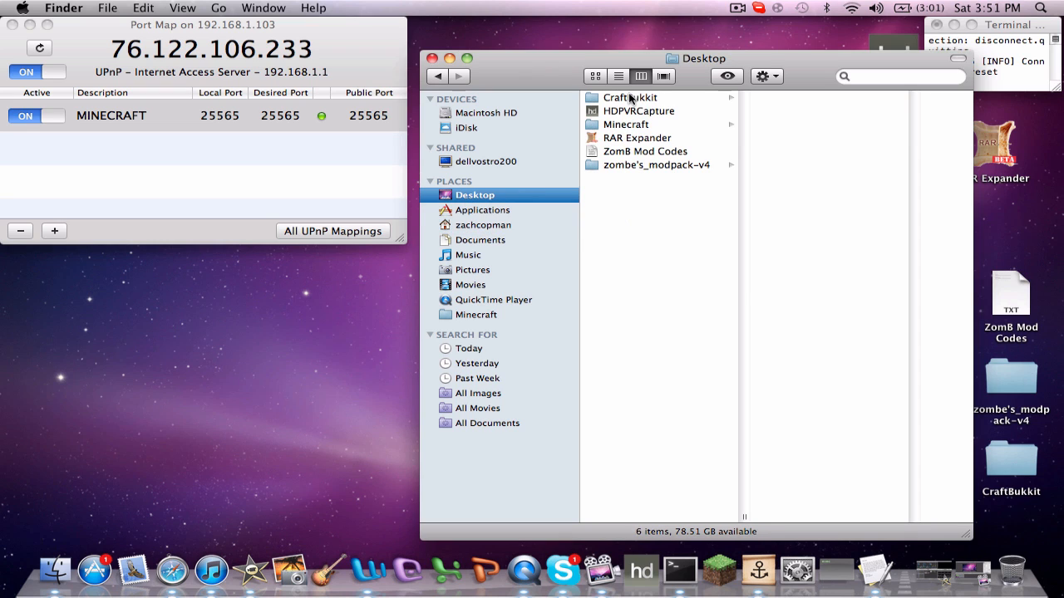
pyautogui.click(630, 97)
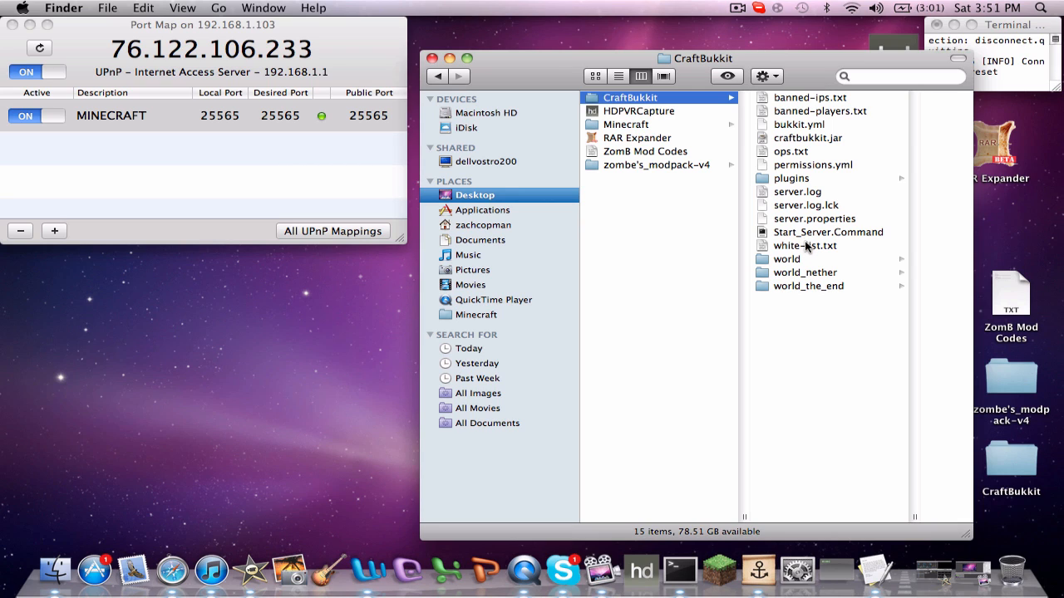
pyautogui.moveTo(817, 221)
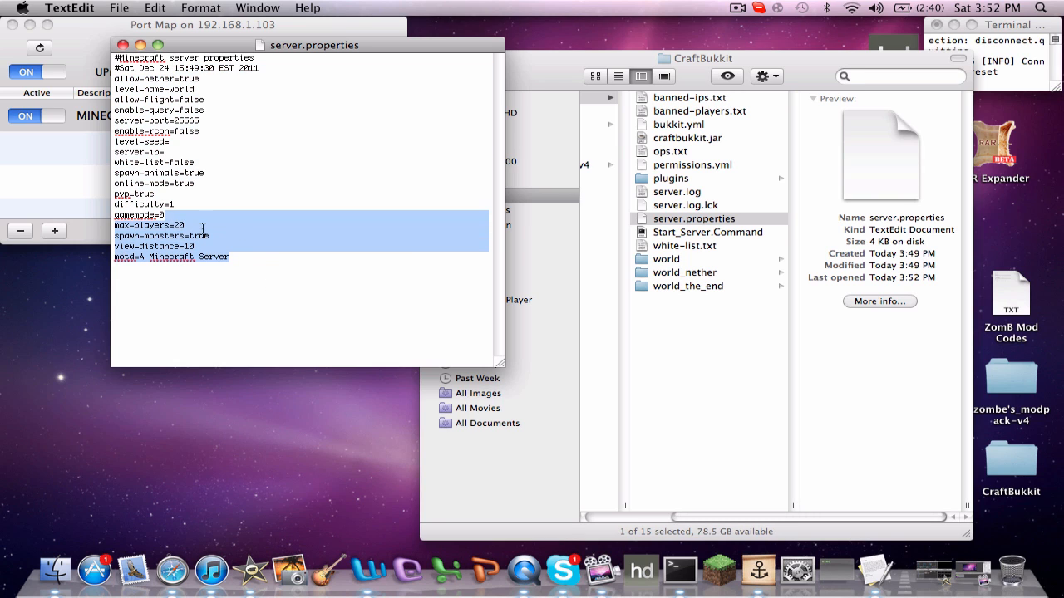
pyautogui.click(174, 205)
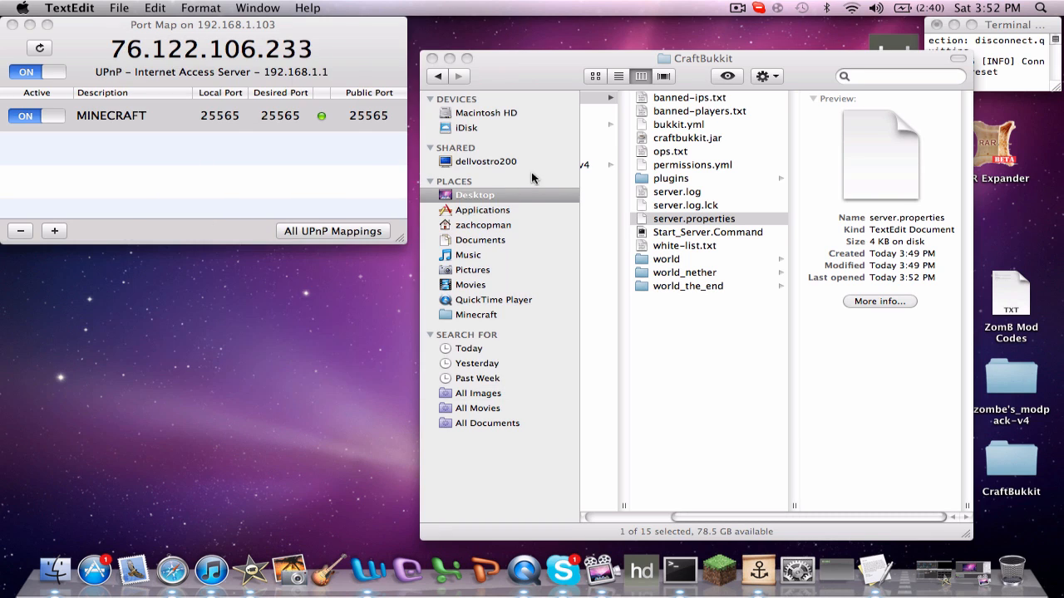
# Inspect the empty plugins folder and permissions.yml preview, then bring the server console forward.
pyautogui.click(693, 219)
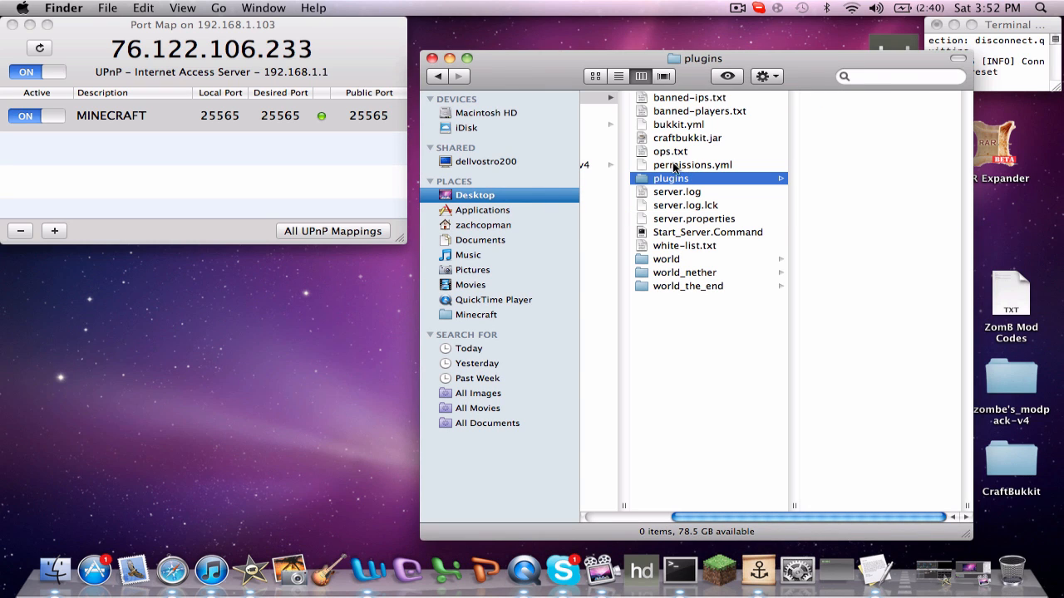
pyautogui.click(691, 165)
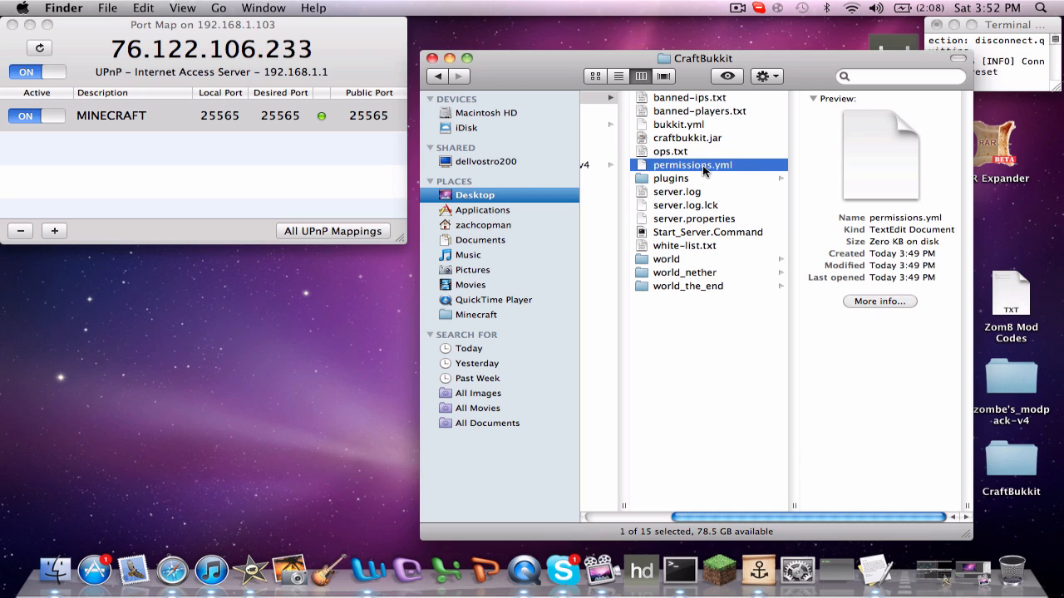
pyautogui.click(670, 151)
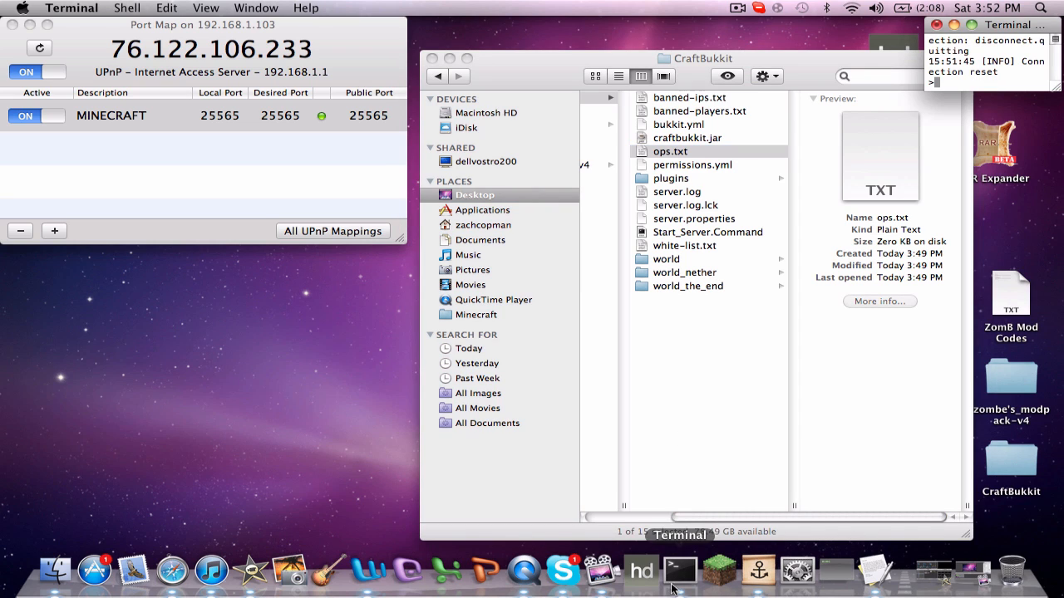
pyautogui.write('op')
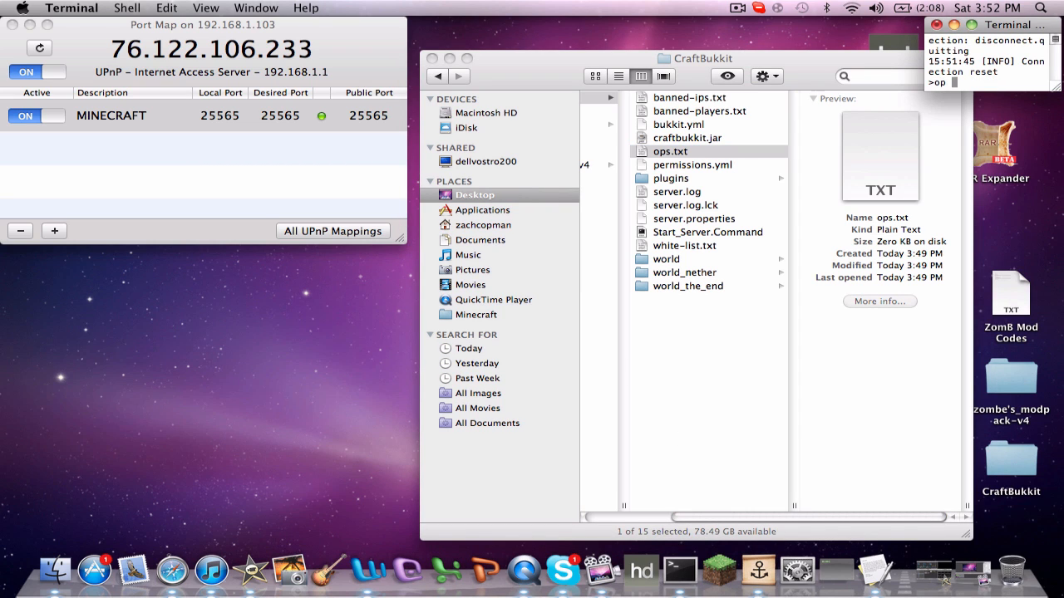
pyautogui.write('slowmonkey1227')
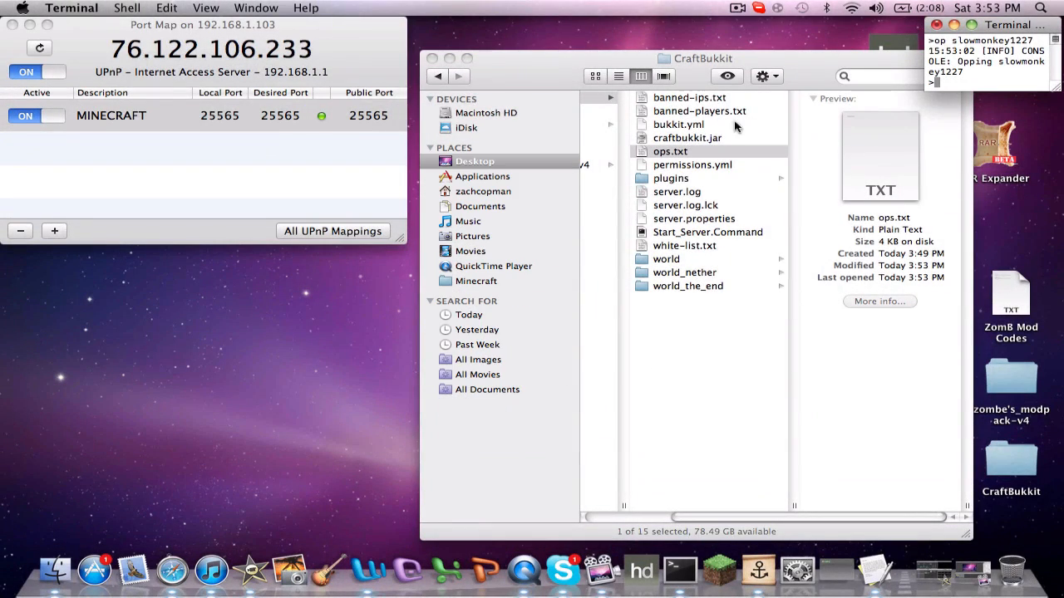
pyautogui.moveTo(628, 388)
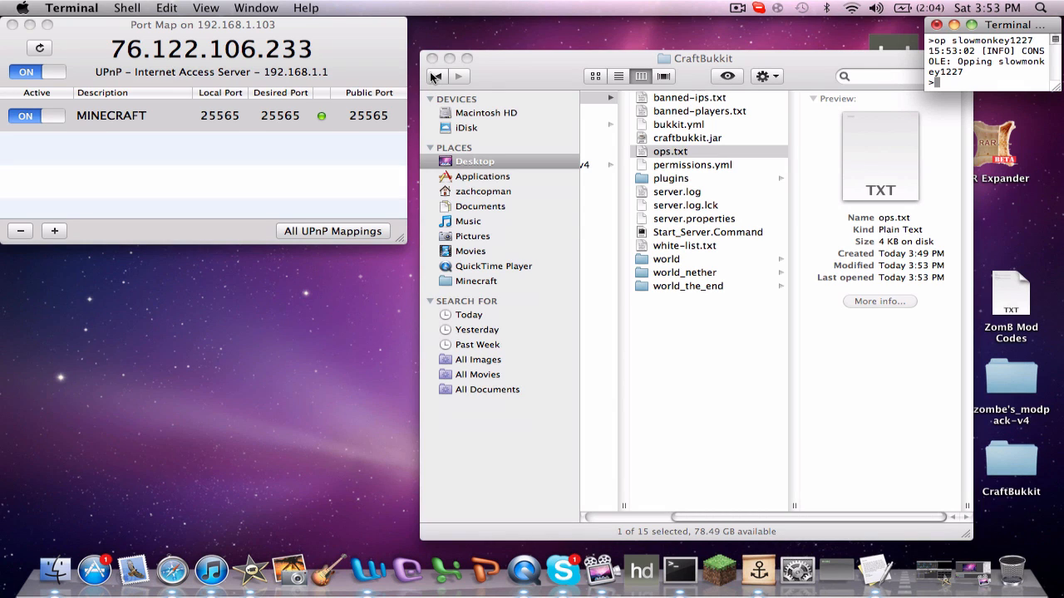
pyautogui.moveTo(433, 58)
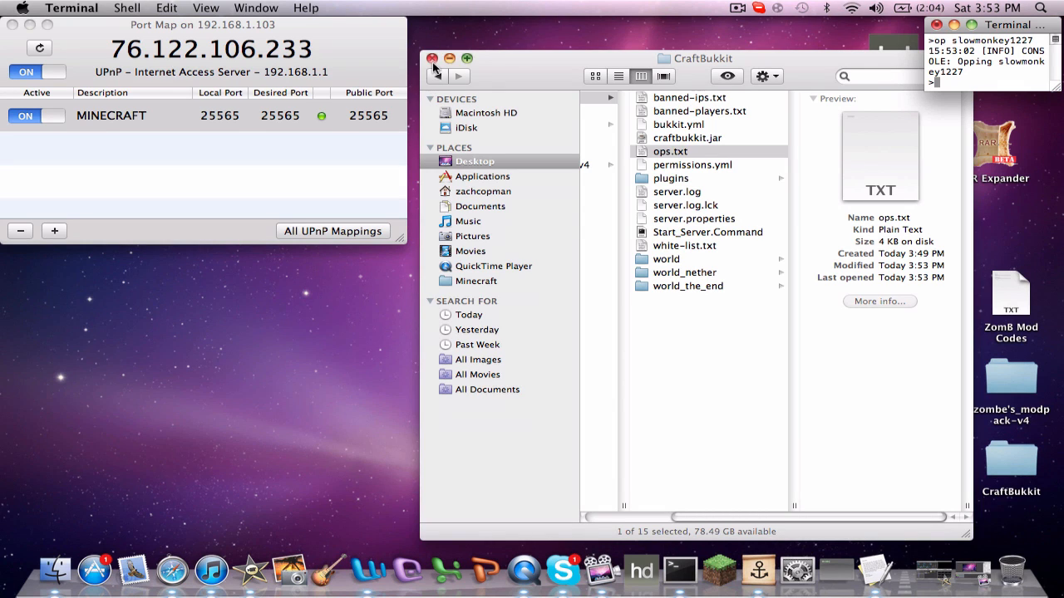